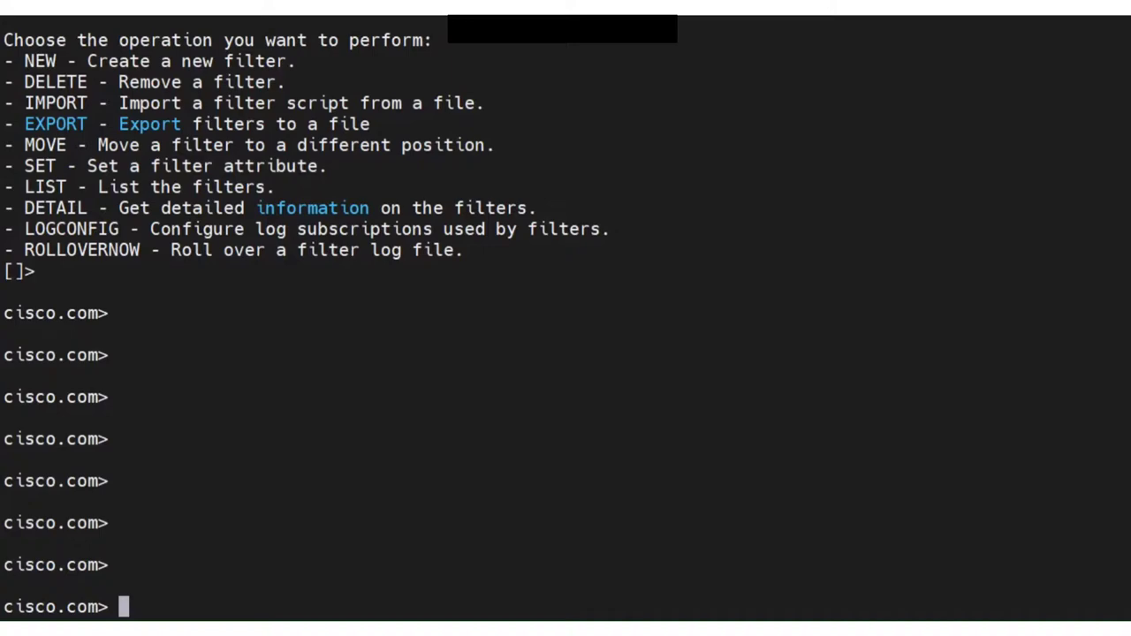
# Enter filters and list the existing add_recipient and swap filters, then request details
pyautogui.write('filters')
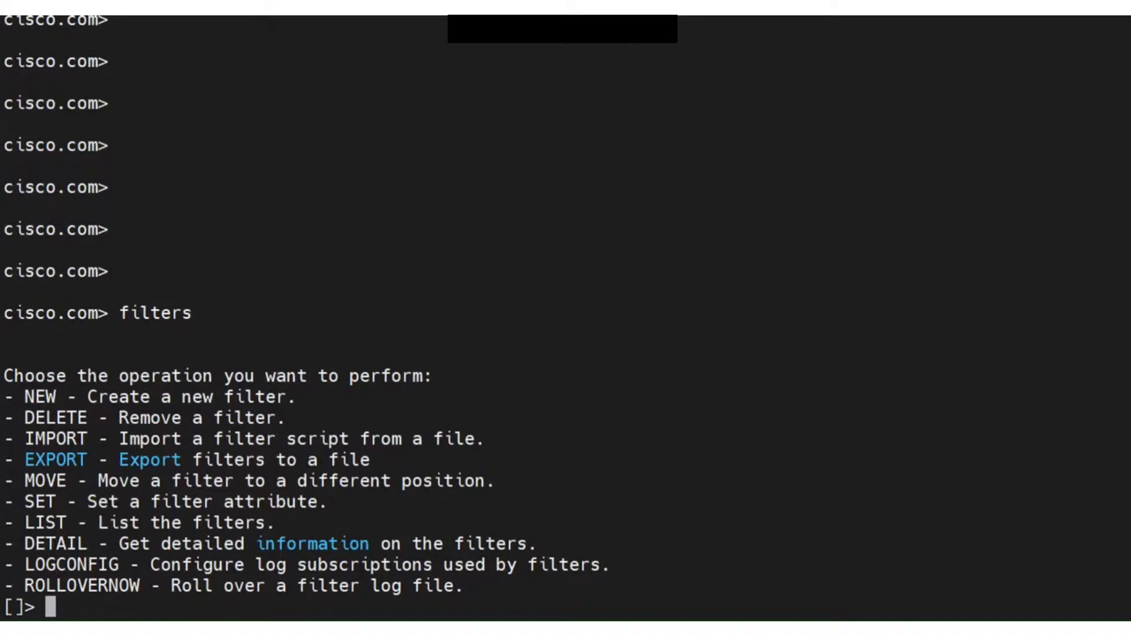
pyautogui.write('new')
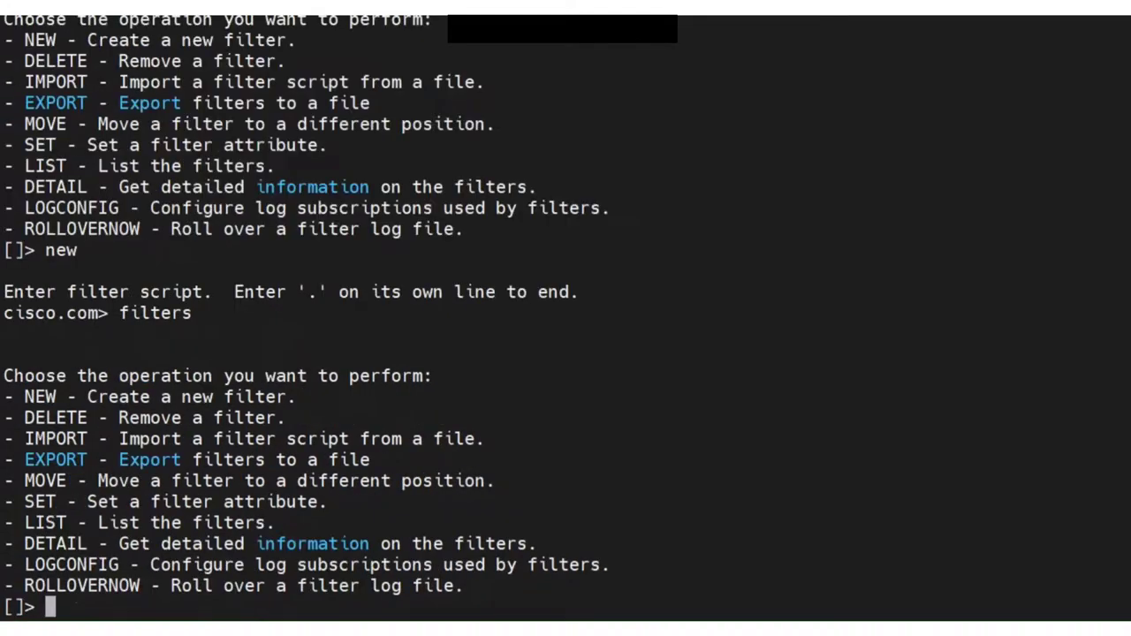
pyautogui.write('list')
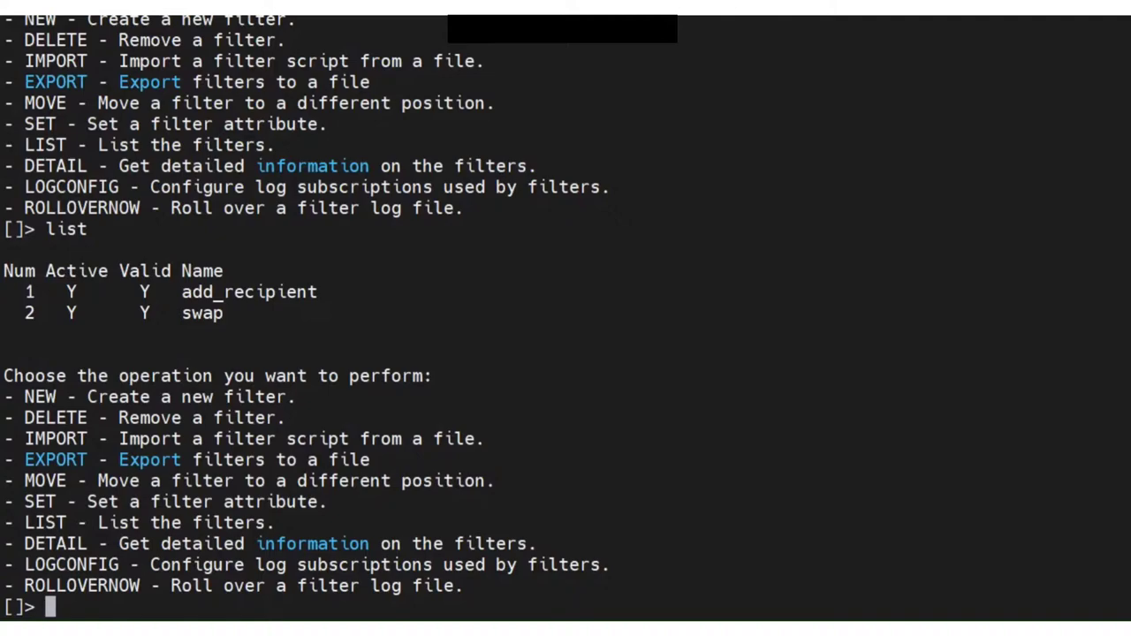
pyautogui.doubleClick(55, 543)
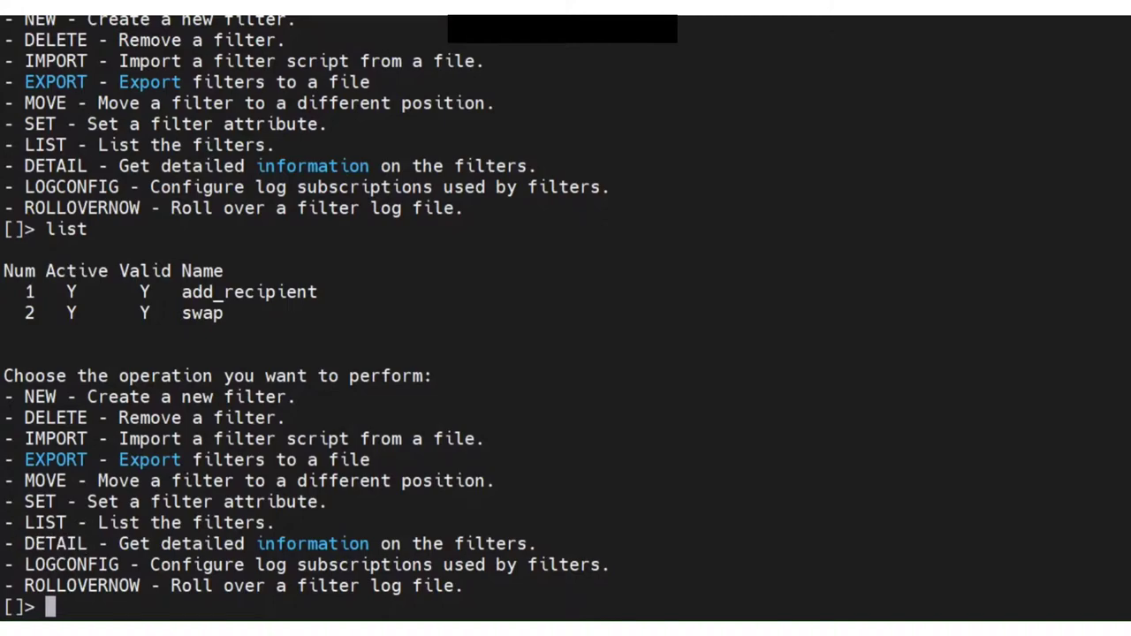
pyautogui.write('detail')
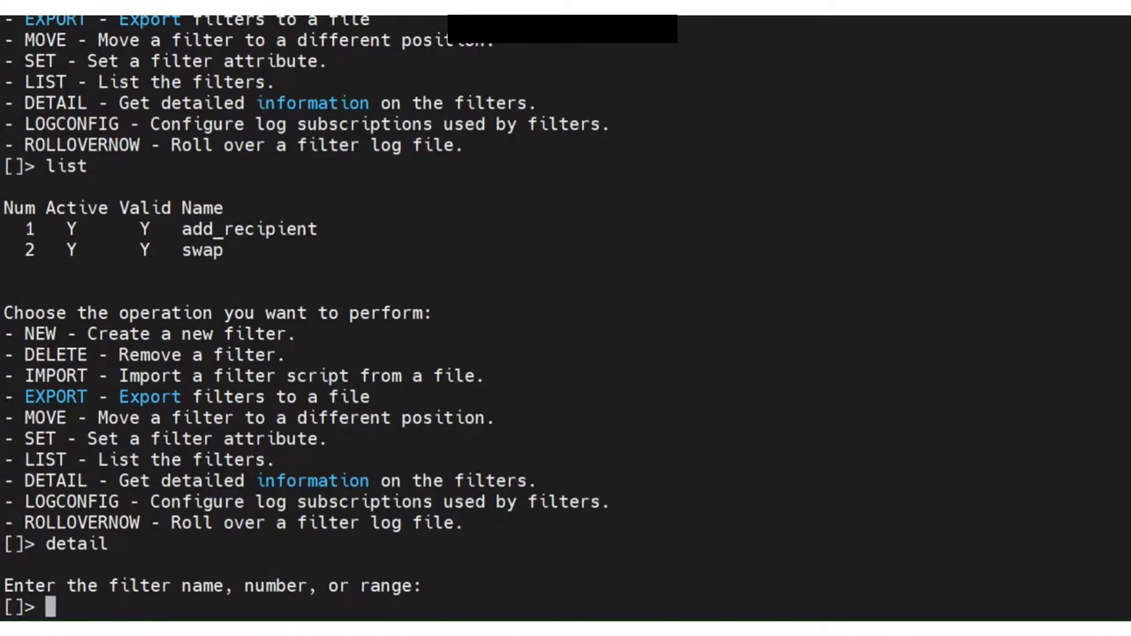
# Show the detail script of filter 1, add_recipient
pyautogui.write('1')
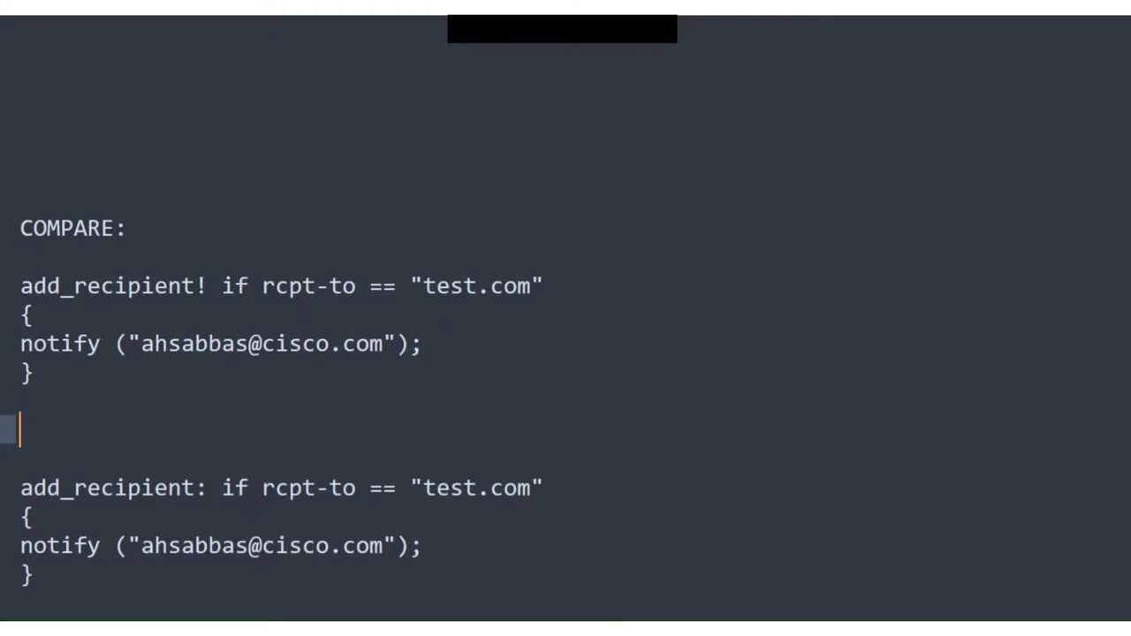
# Examine the 'add_recipient!' versus 'add_recipient:' scripts in the comparison note
pyautogui.doubleClick(113, 285)
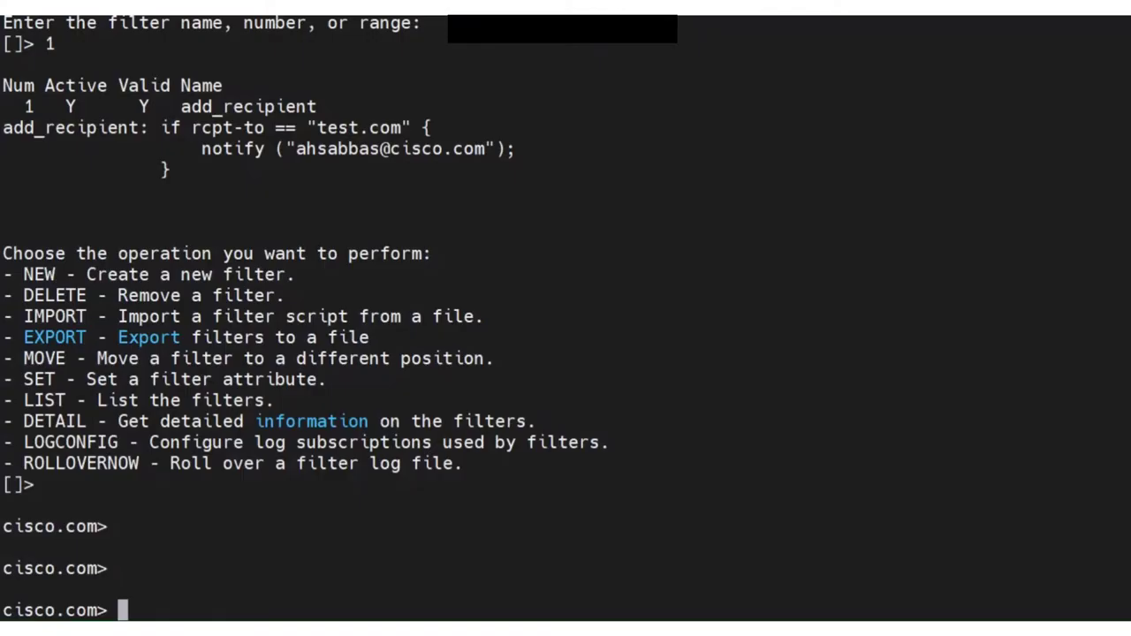
# Set filter 1 to Inactive, verify in the list, and start another set
pyautogui.write('filters')
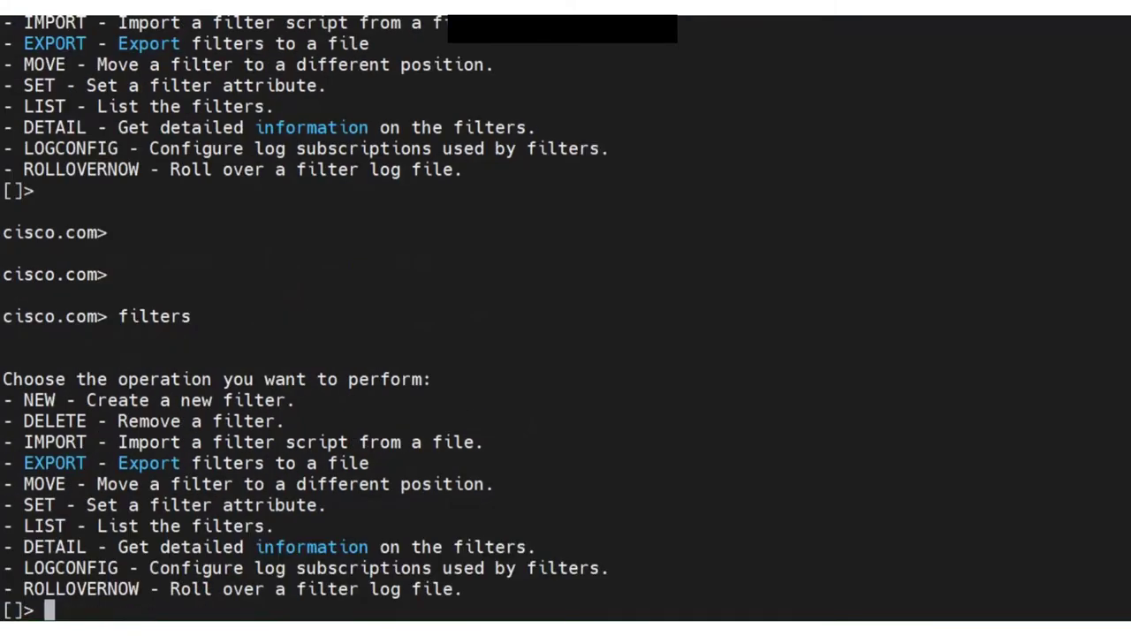
pyautogui.write('list')
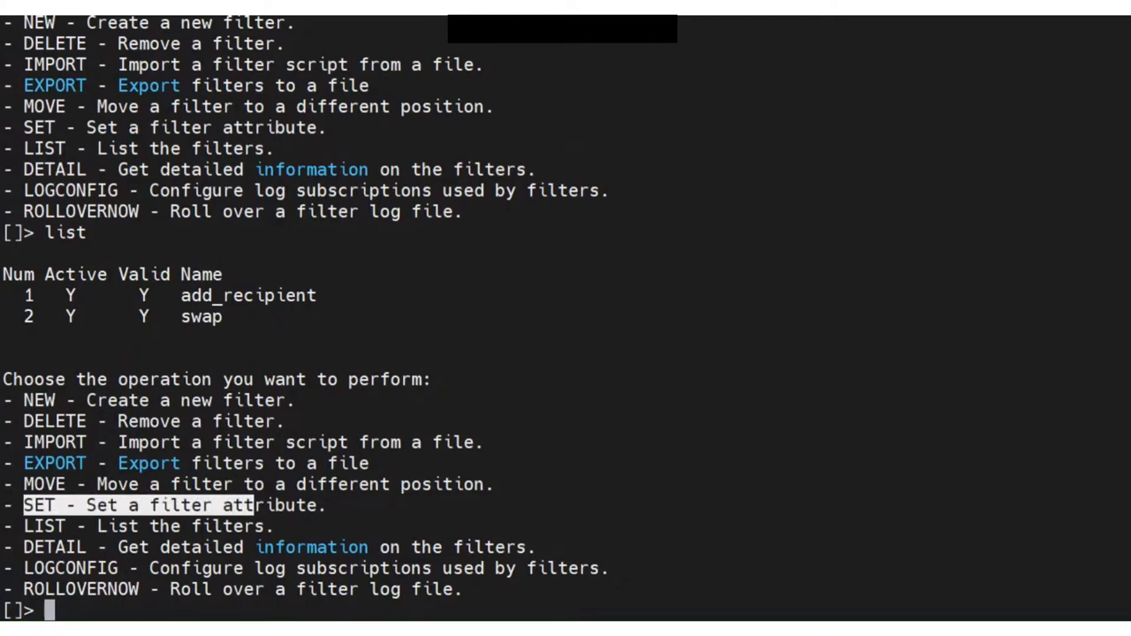
pyautogui.write('set')
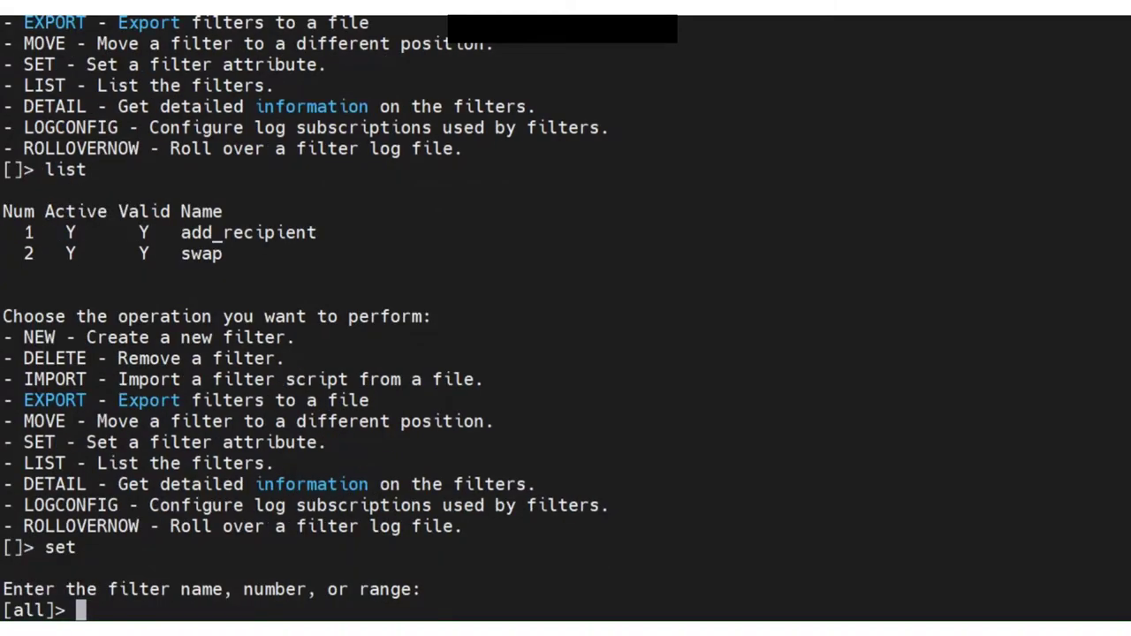
pyautogui.write('2')
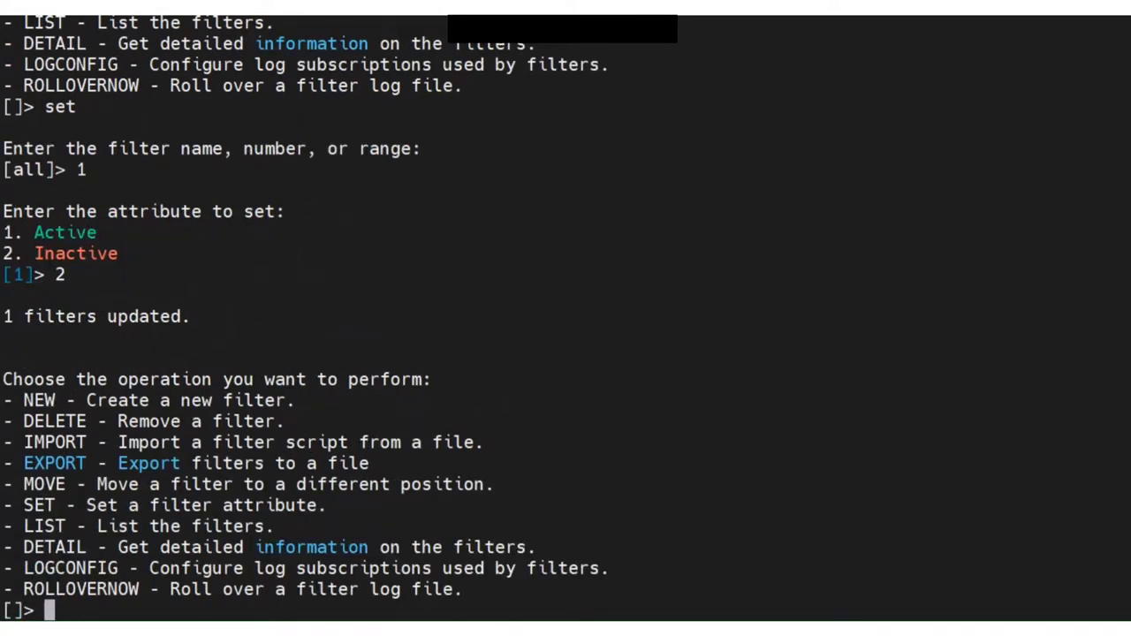
pyautogui.write('list')
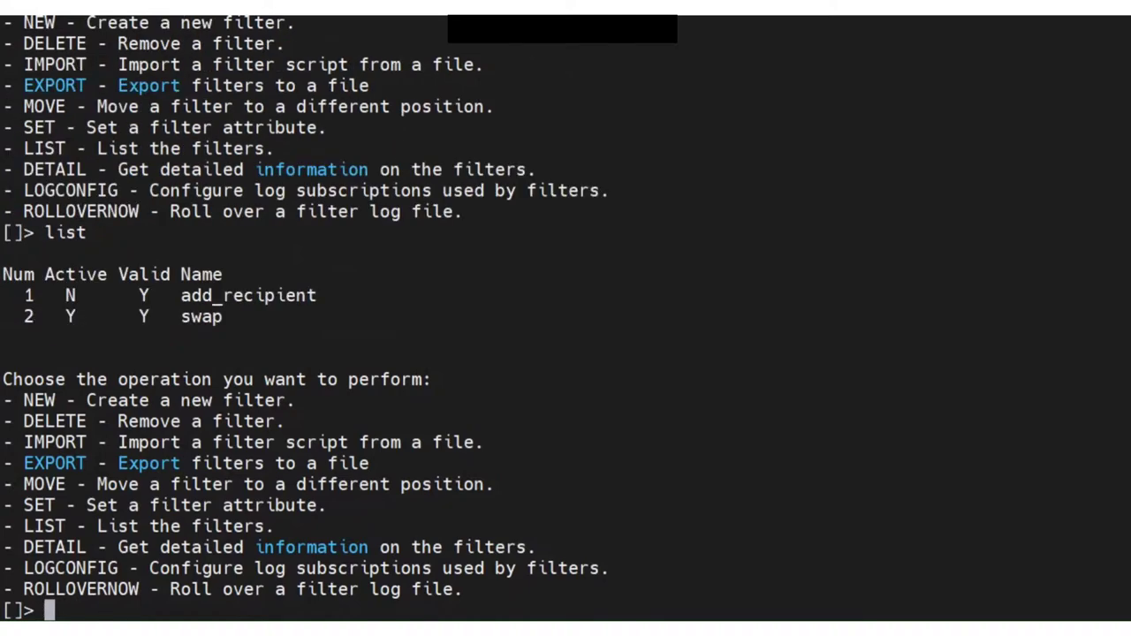
pyautogui.write('set')
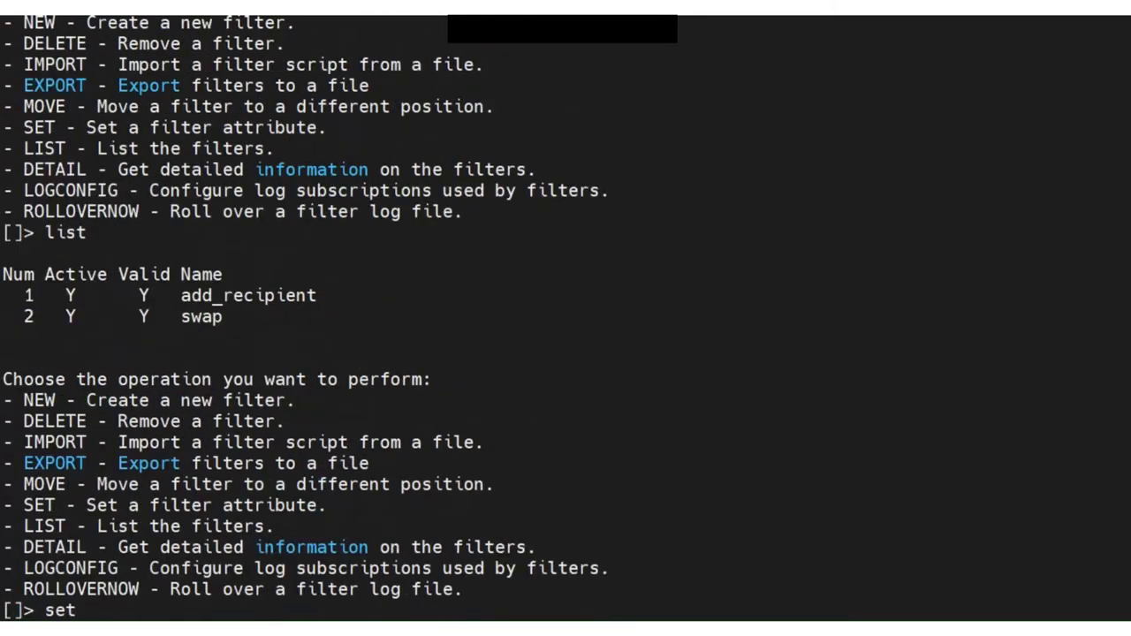
# Show add_recipient's detail, highlight the colon after its name, then list and detail filter 1
pyautogui.write('detail')
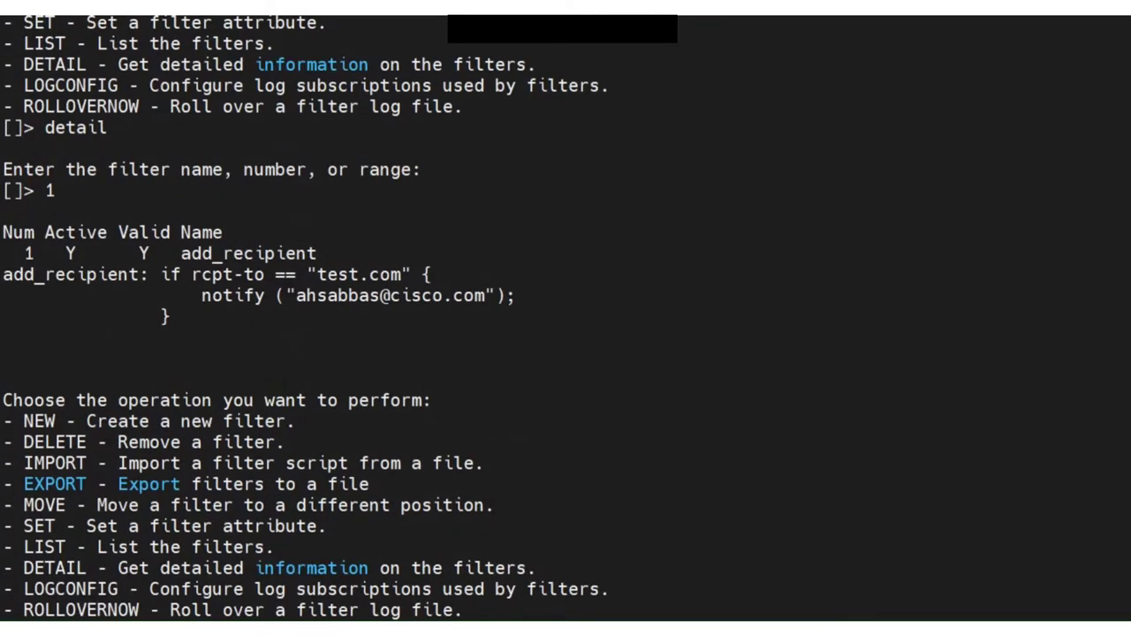
pyautogui.doubleClick(33, 274)
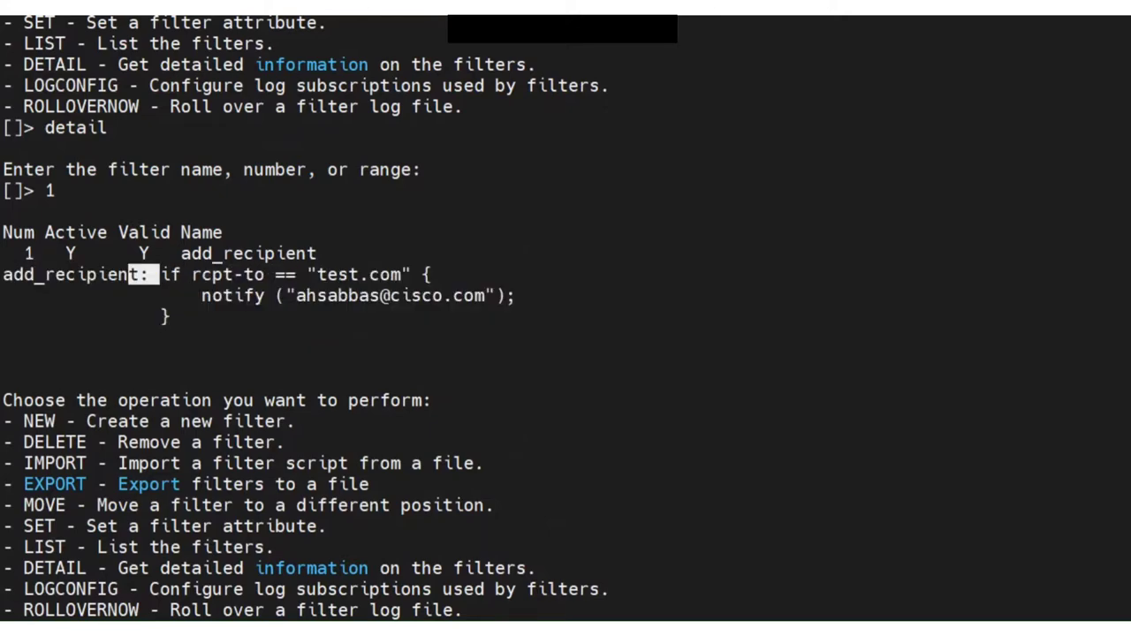
pyautogui.write('list')
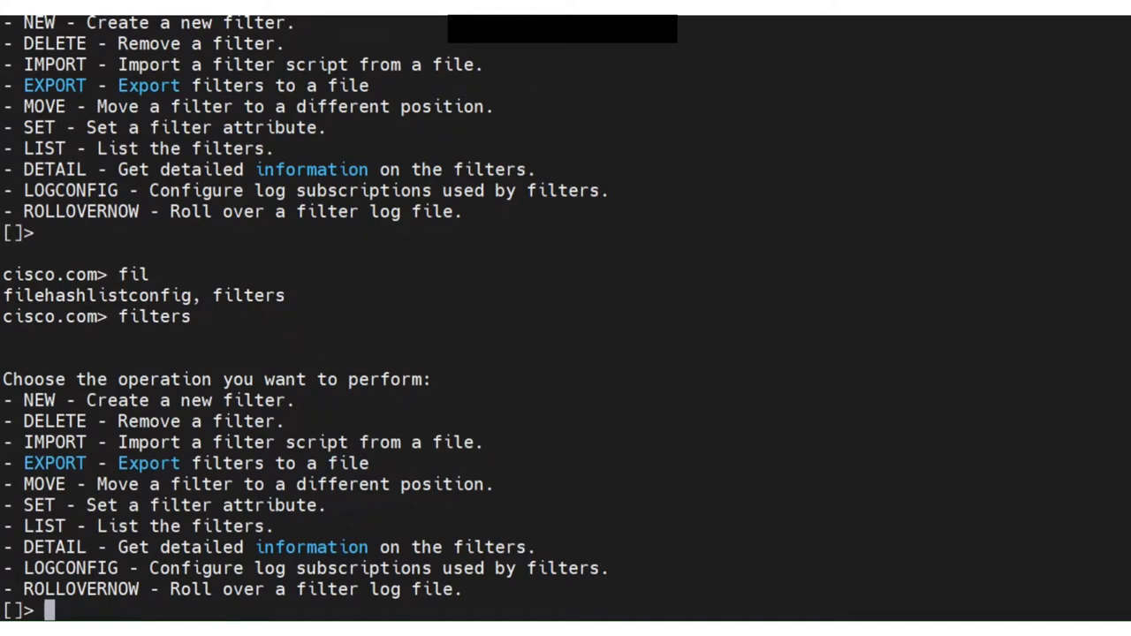
pyautogui.write('detail')
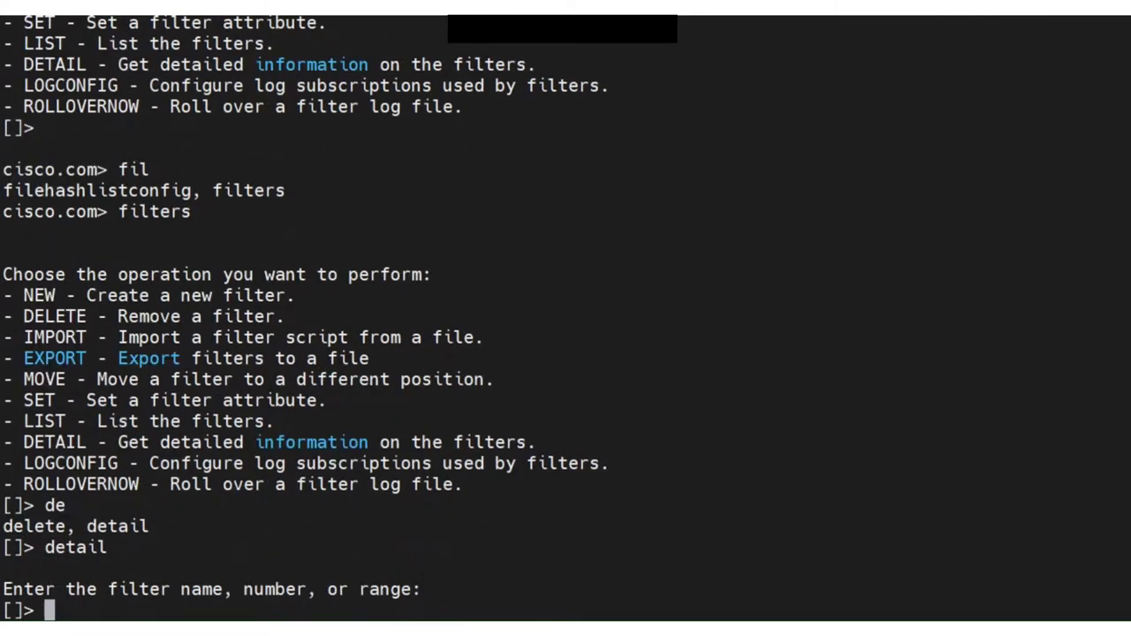
pyautogui.write('1')
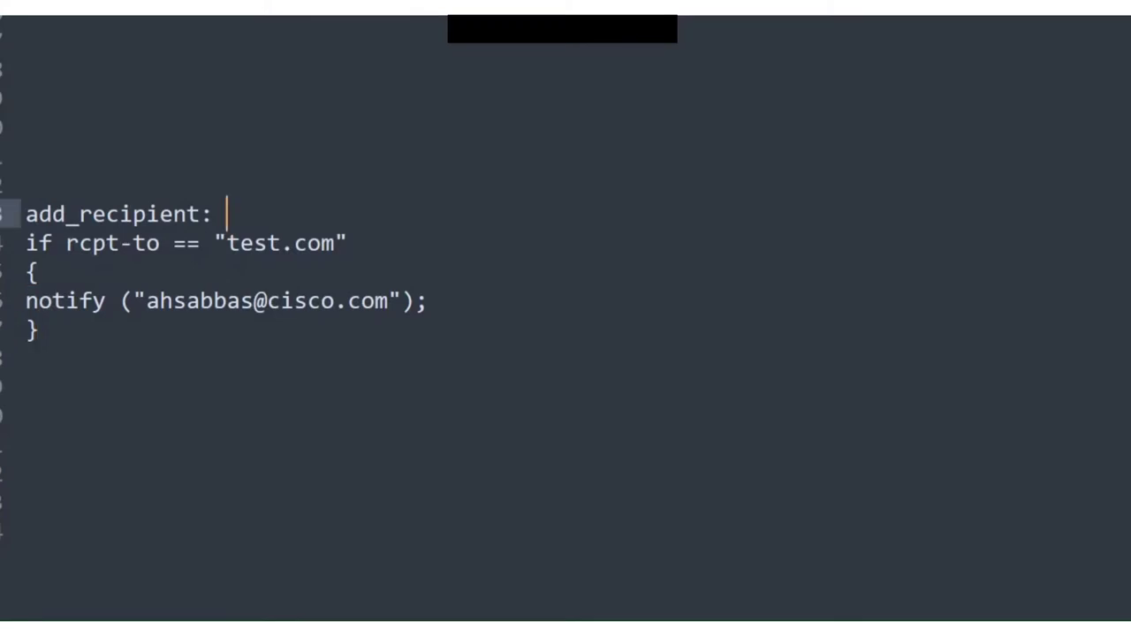
# Break the line after 'add_recipient:' and select the name add_recipient
pyautogui.click(172, 243)
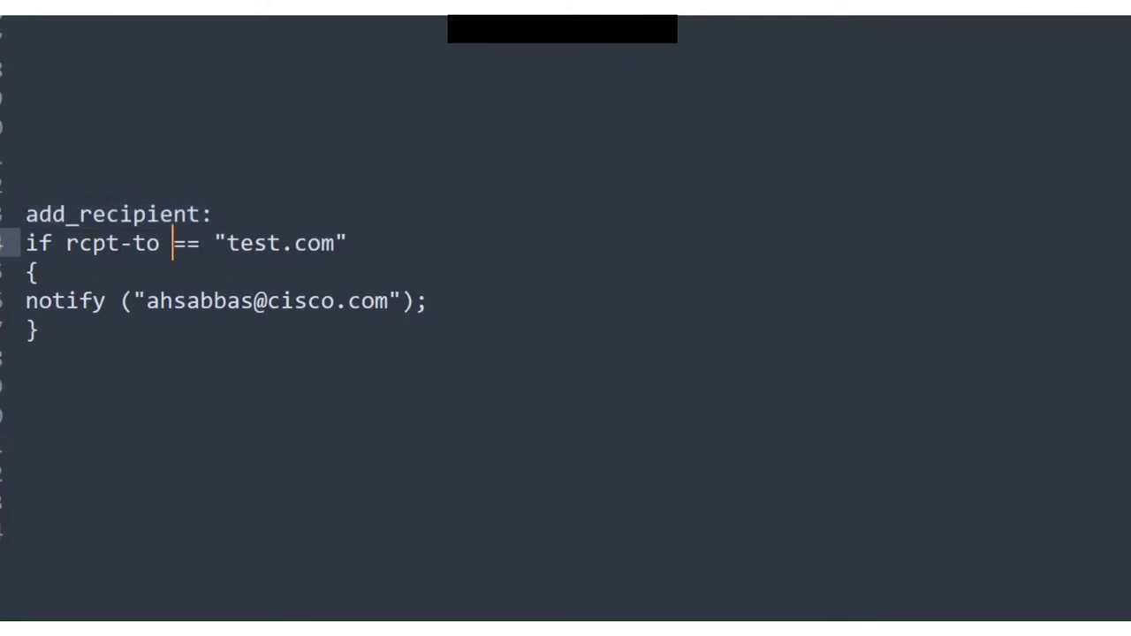
pyautogui.doubleClick(113, 214)
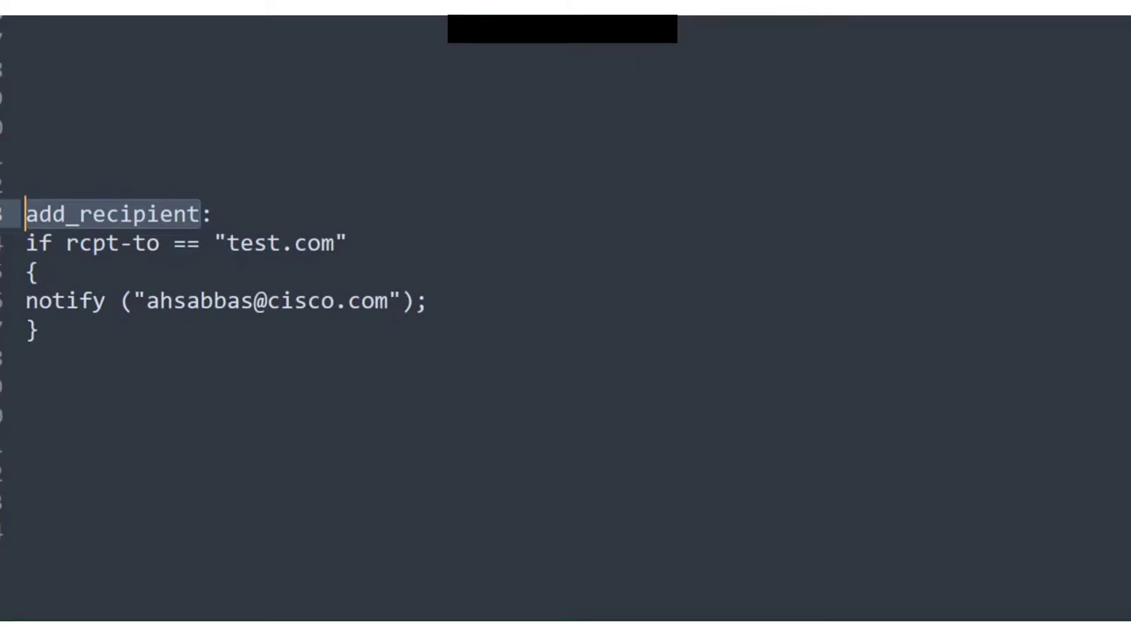
# Replace the selected name with 'notifying'
pyautogui.write('noty')
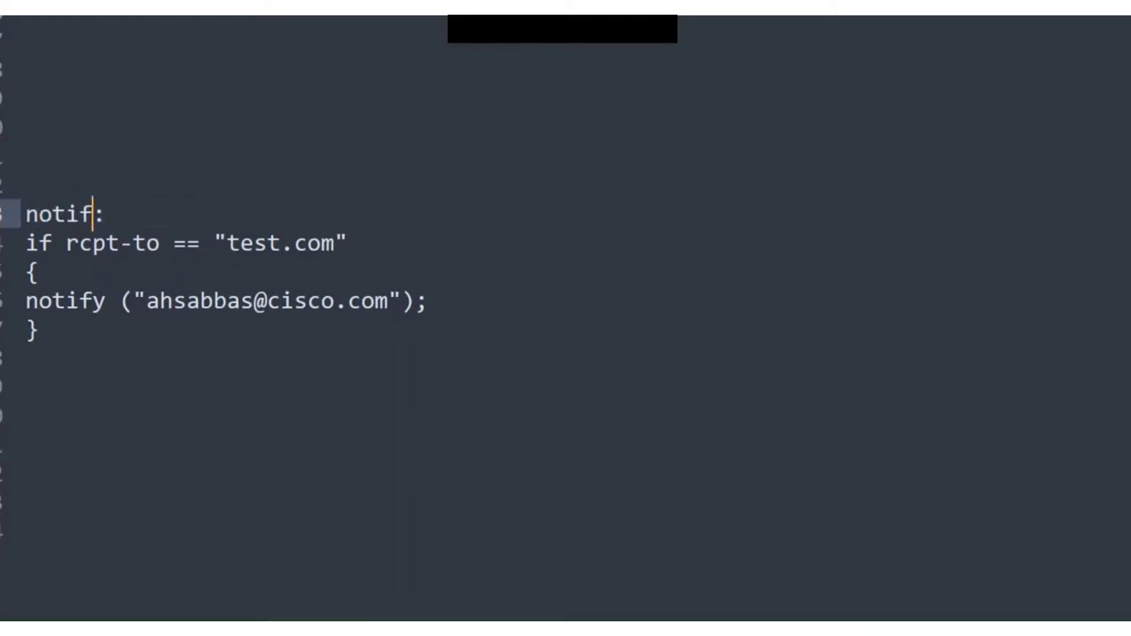
pyautogui.write('ying')
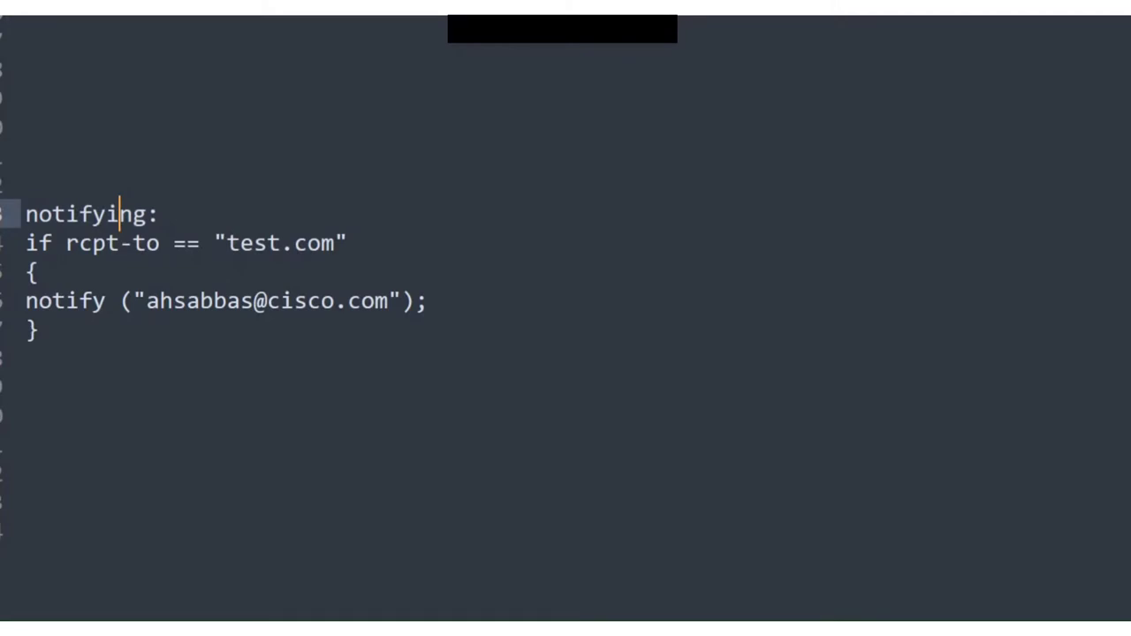
pyautogui.click(148, 214)
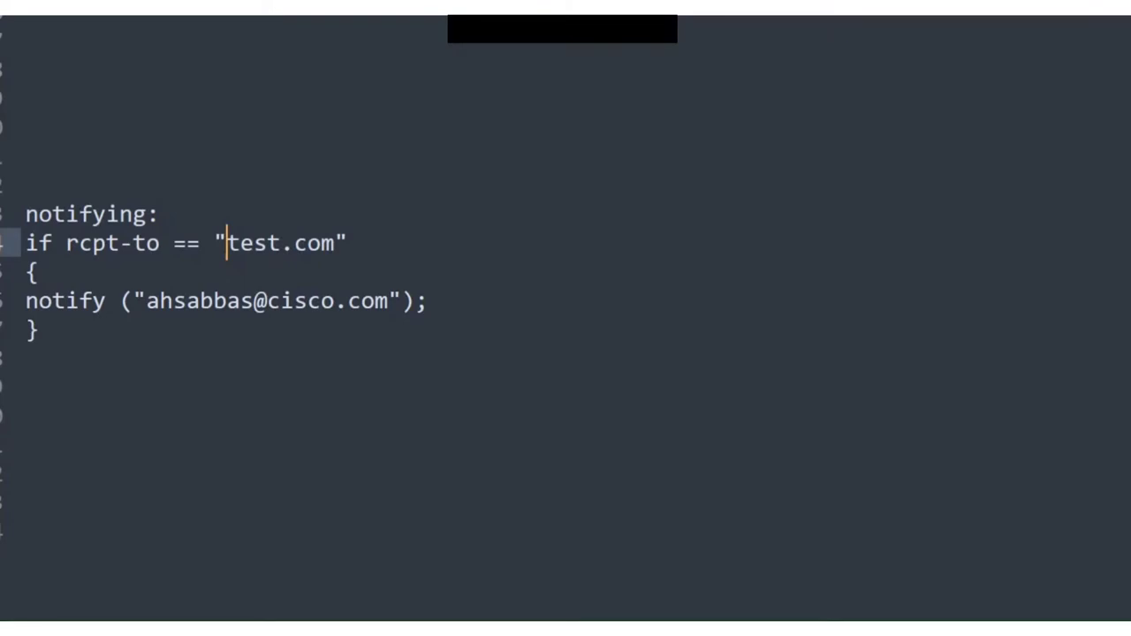
# Try ^, $ and 'a@' anchors around test.com, then delete 'a@'
pyautogui.write('^')
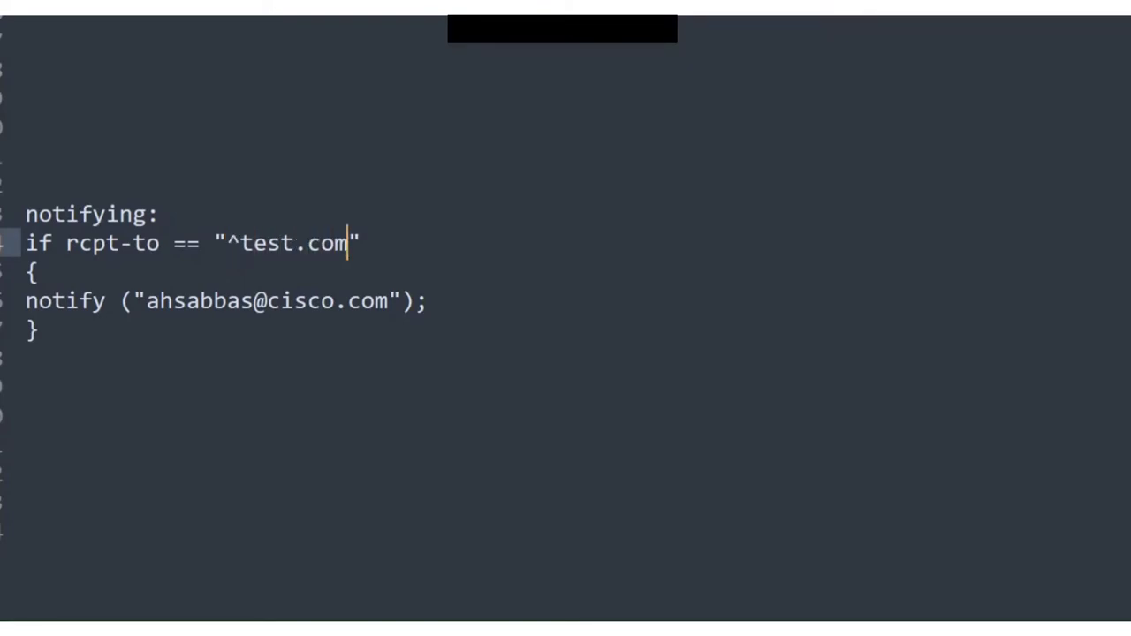
pyautogui.write('$')
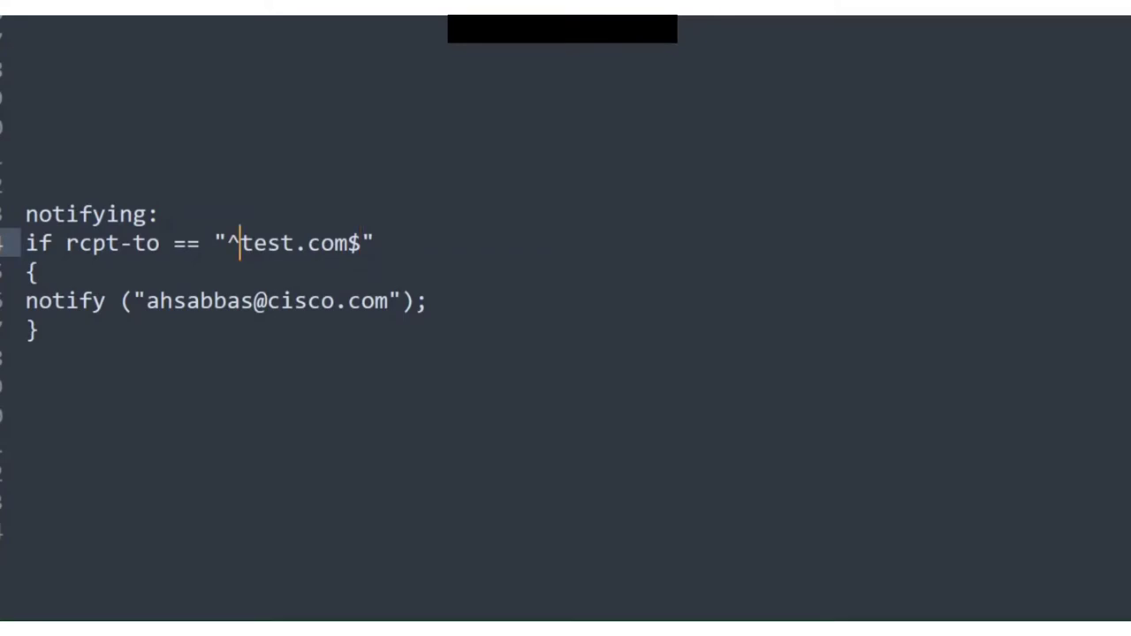
pyautogui.write('a@')
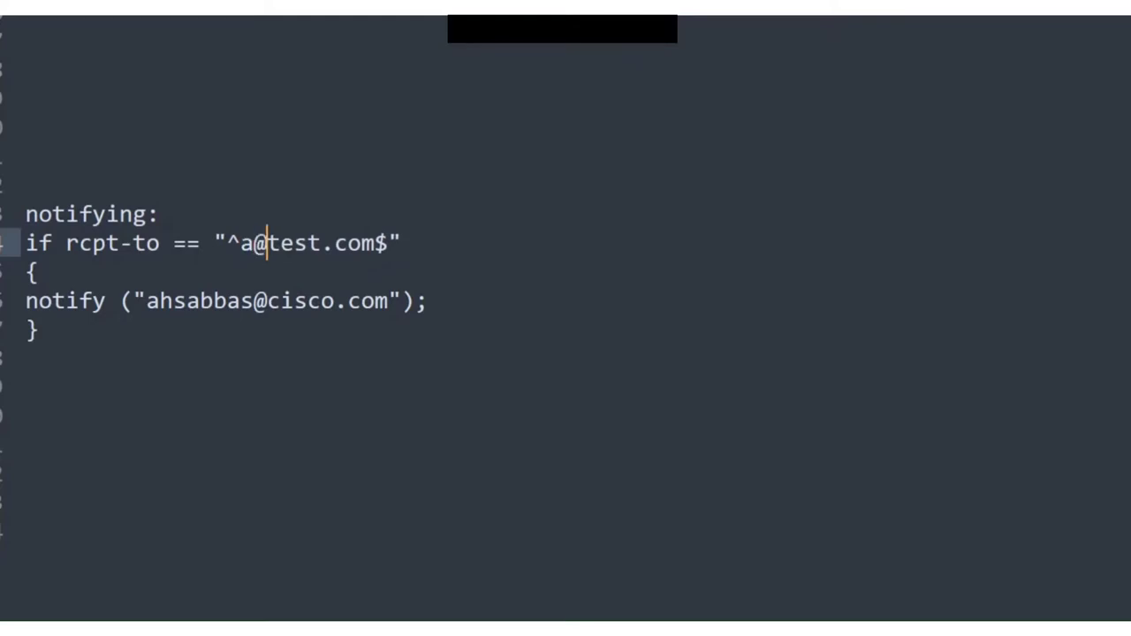
pyautogui.press('Backspace')
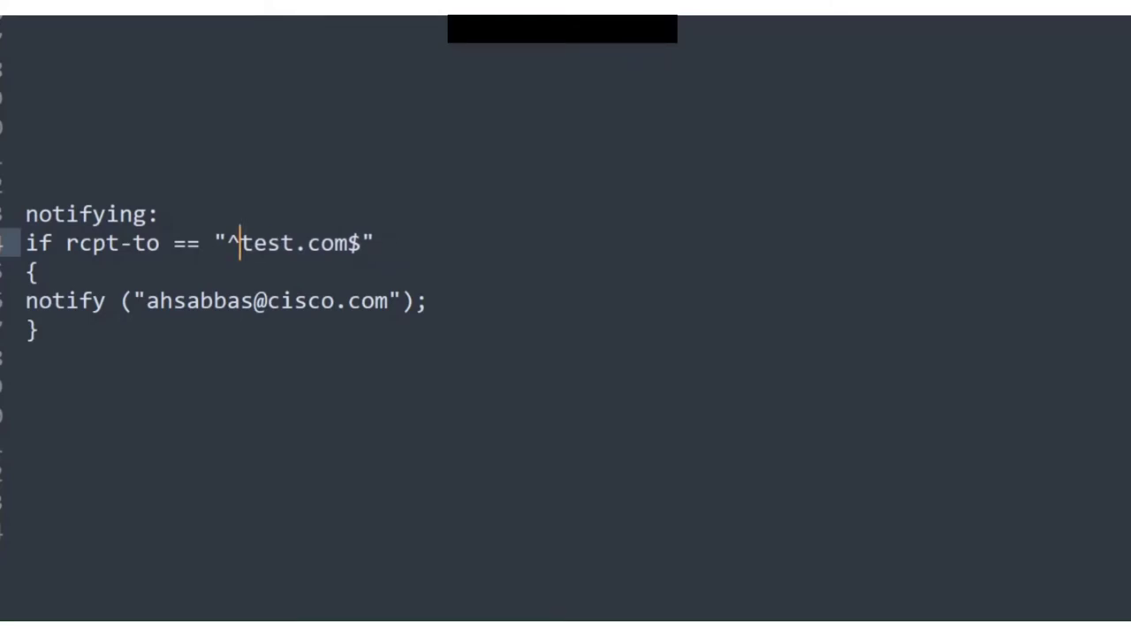
# Remove the ^ anchor and the space before notify's parenthesis, restoring plain test.com
pyautogui.press('Backspace')
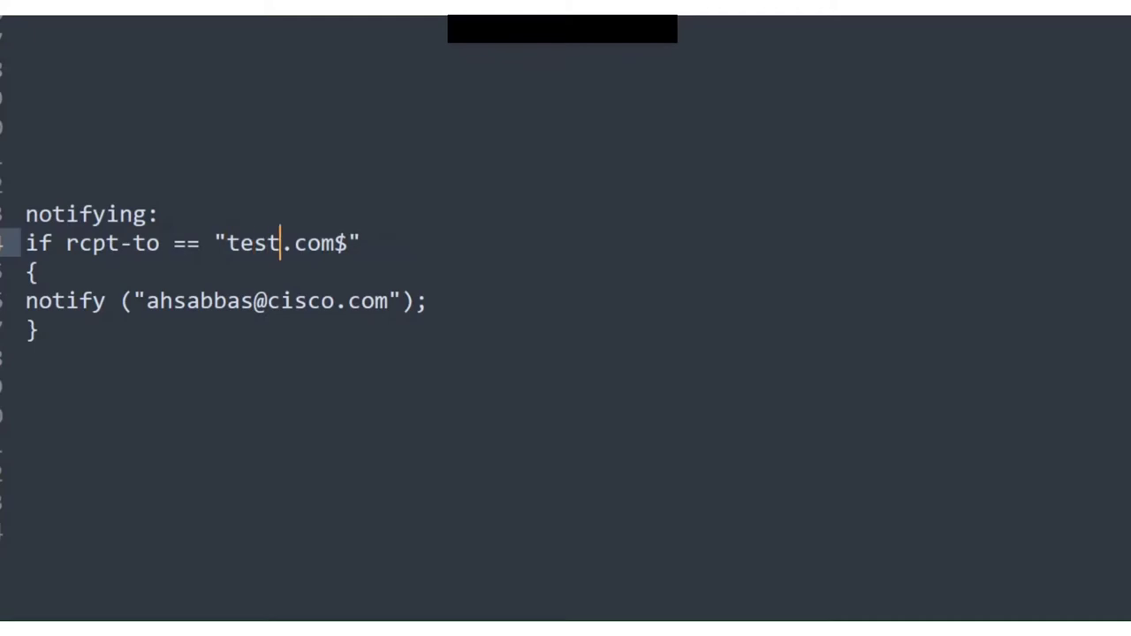
pyautogui.press('Backspace')
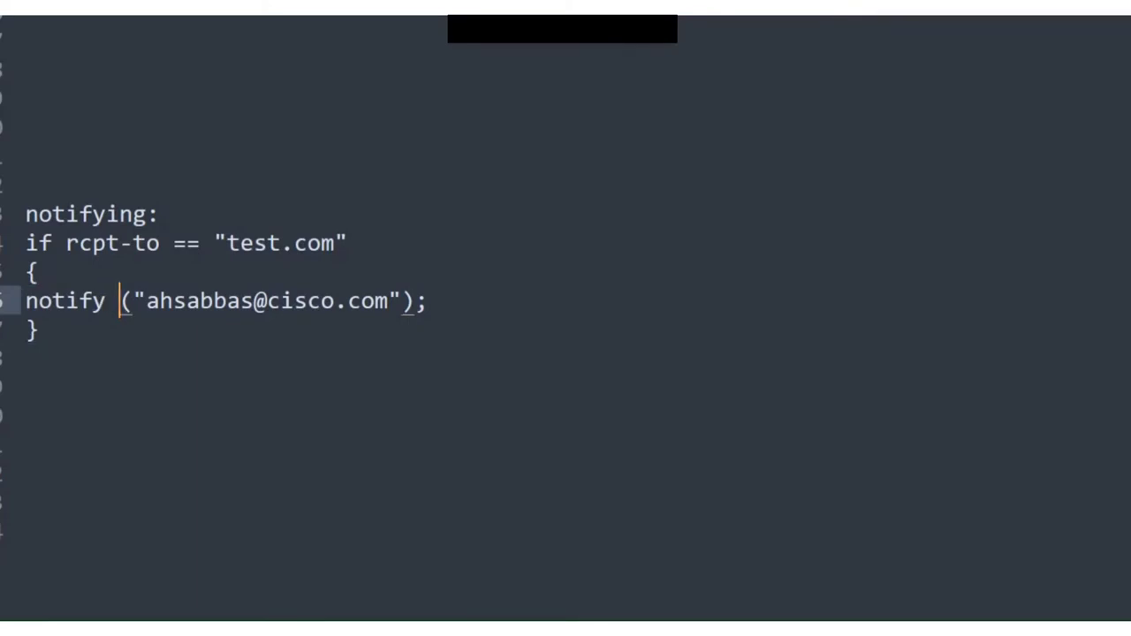
pyautogui.press('Backspace')
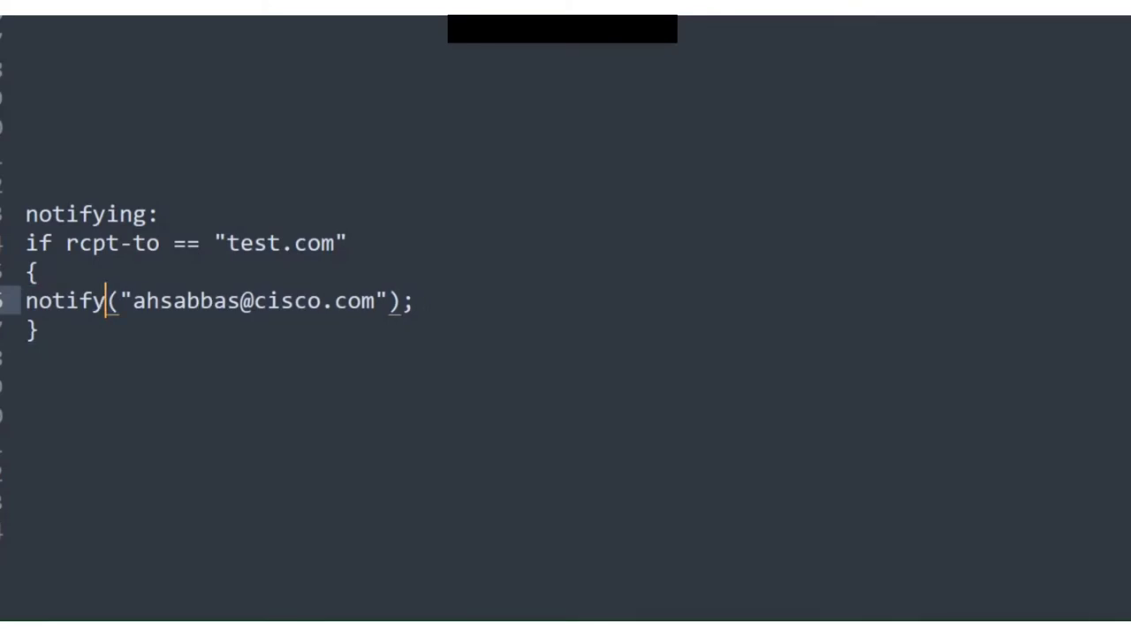
pyautogui.moveTo(114, 301); pyautogui.dragTo(400, 301)
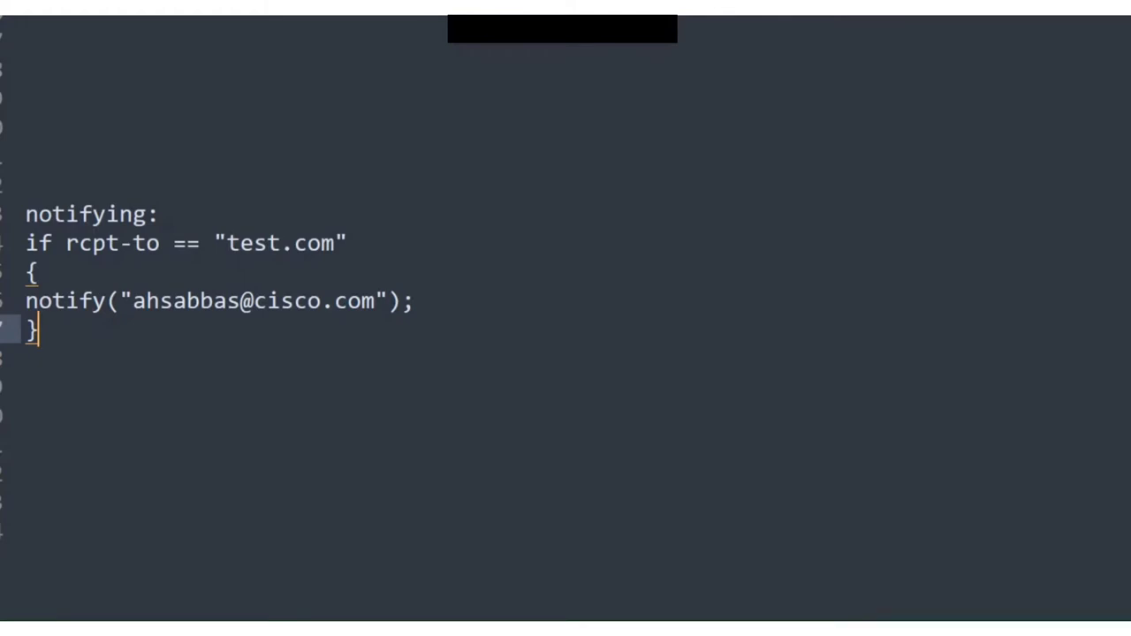
# Join the notifying filter onto one line and add a terminating period below
pyautogui.press('Backspace')
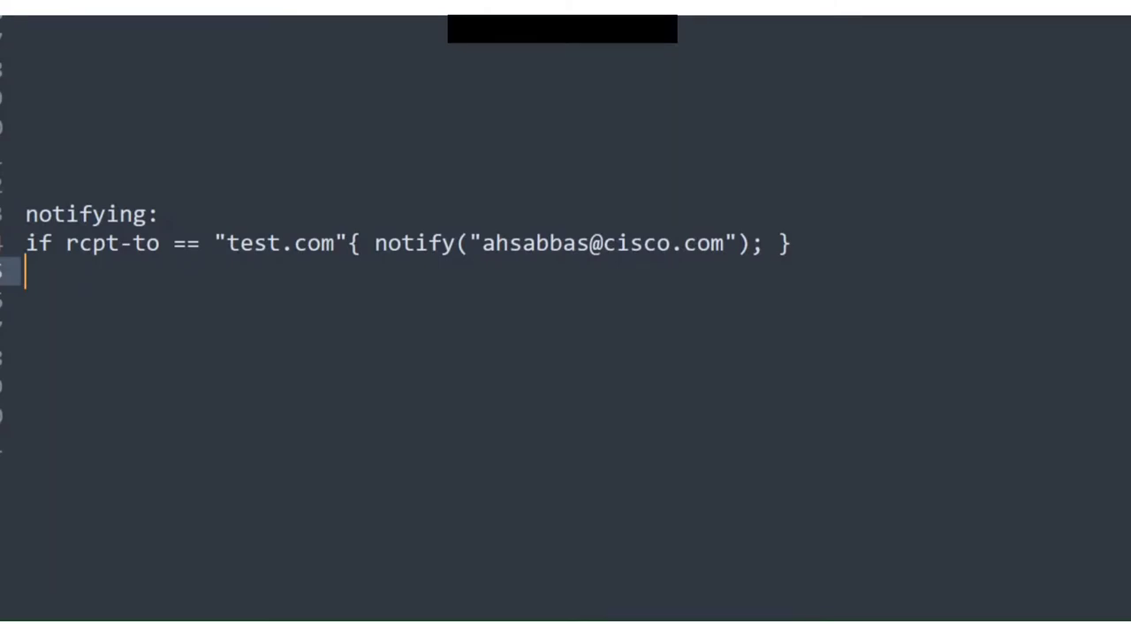
pyautogui.write('.')
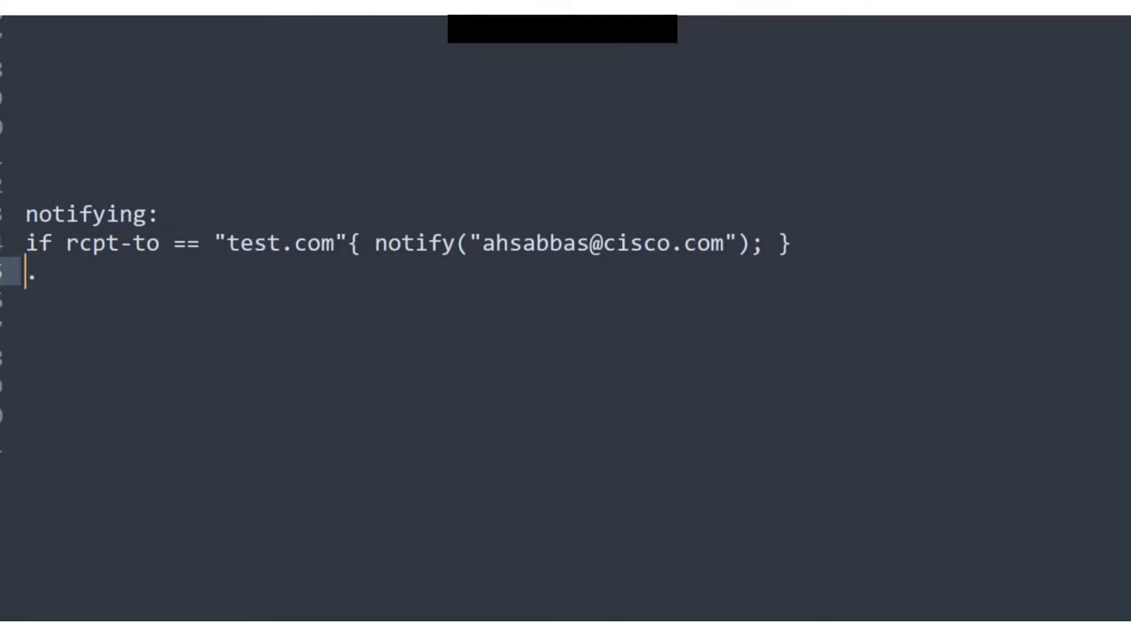
# Split the filter after the opening brace and draft an indented variant below
pyautogui.click(78, 243)
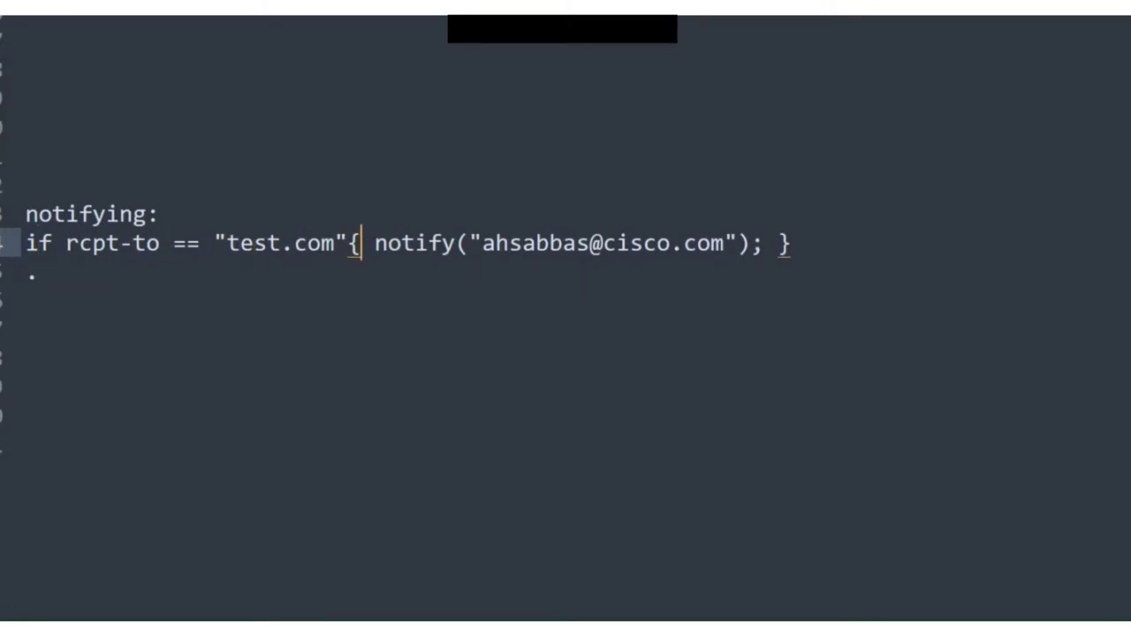
pyautogui.press('Enter')
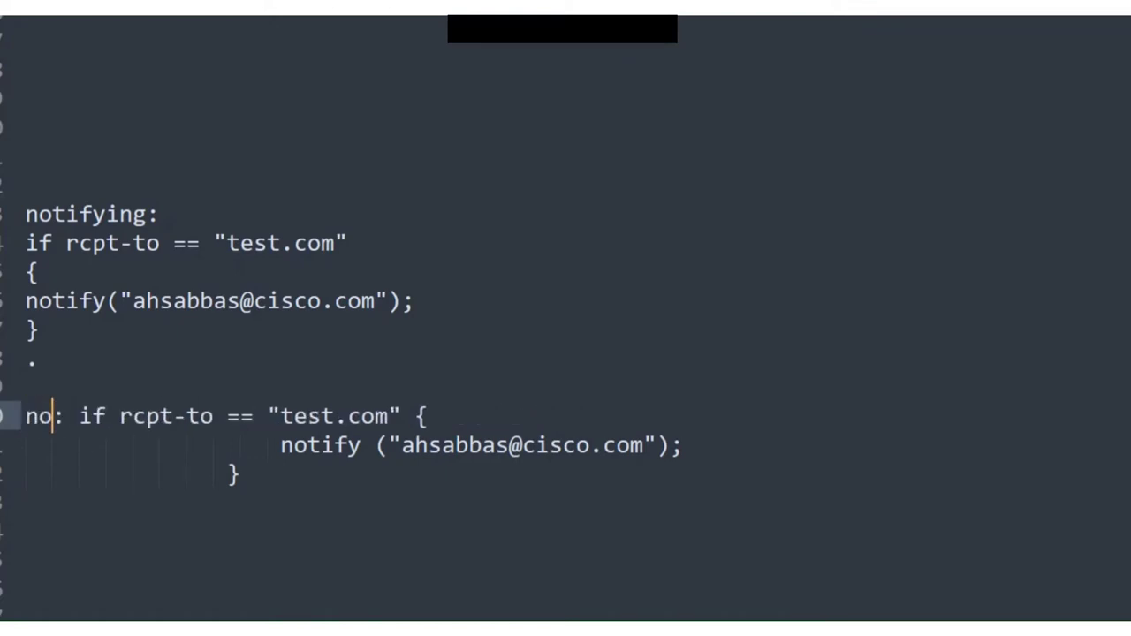
pyautogui.write('ty////')
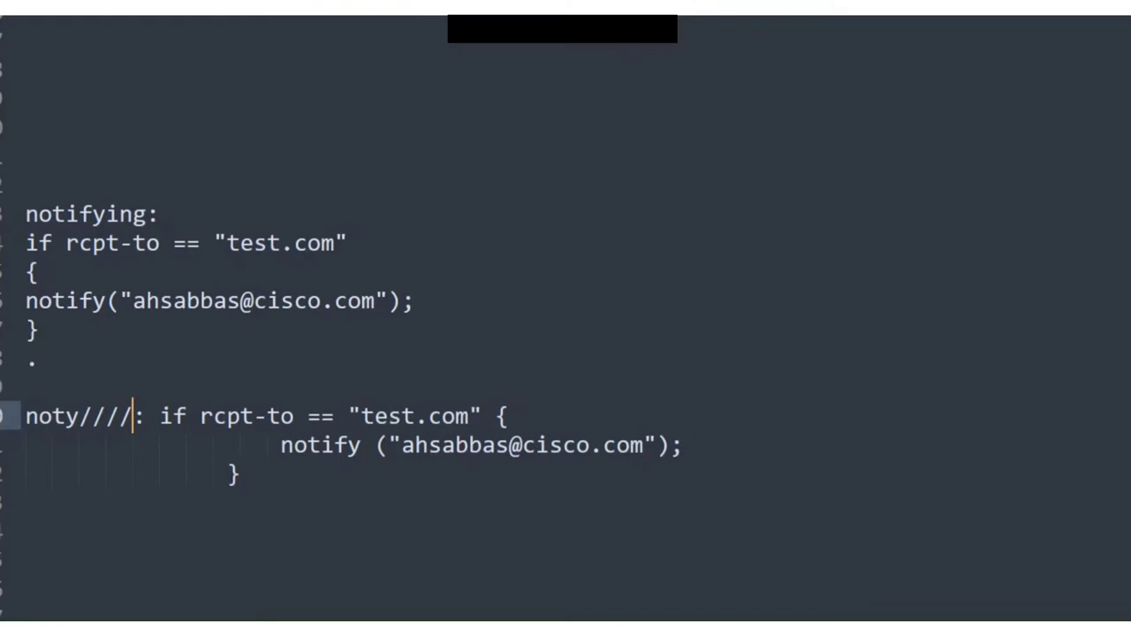
pyautogui.click(36, 360)
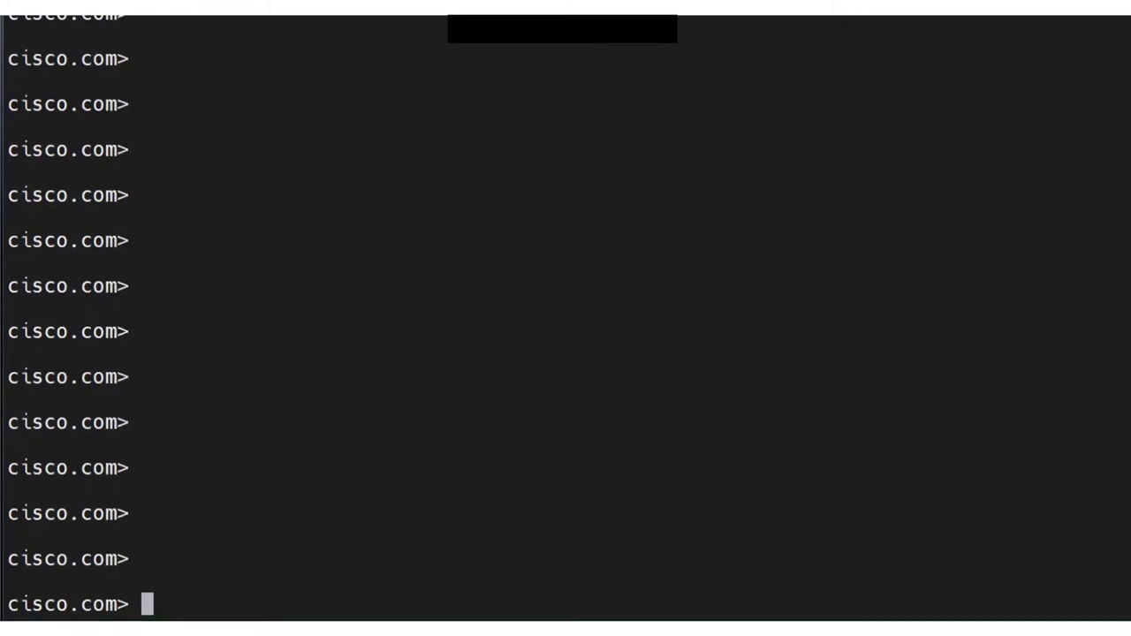
# Start a new filter from the filters command and enter 'notifying:' as its first line
pyautogui.write('filters')
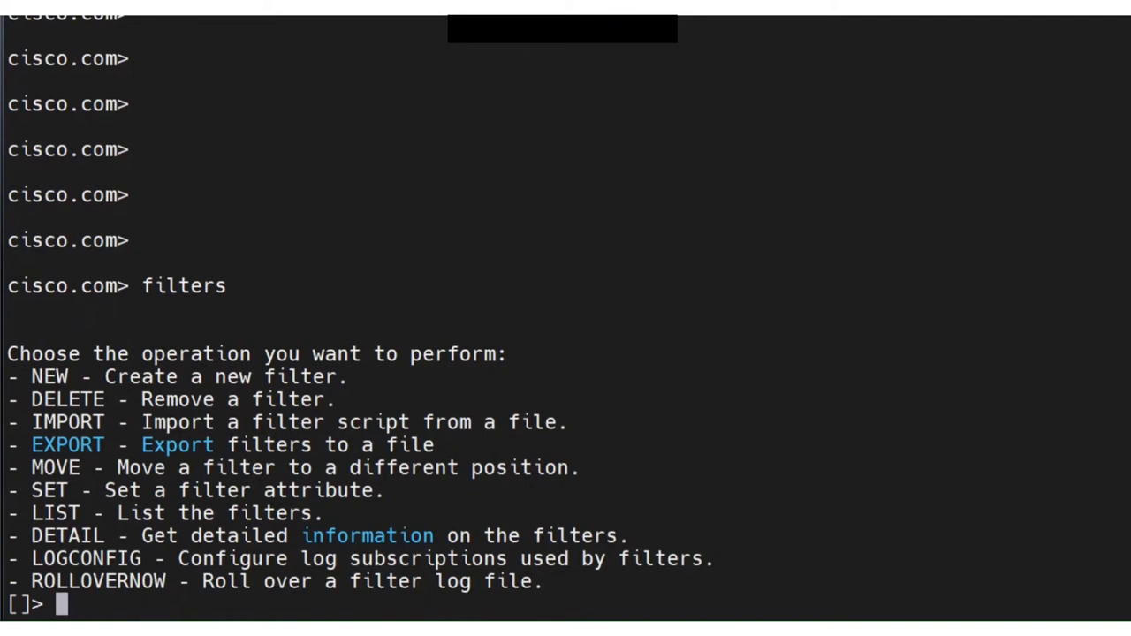
pyautogui.write('new')
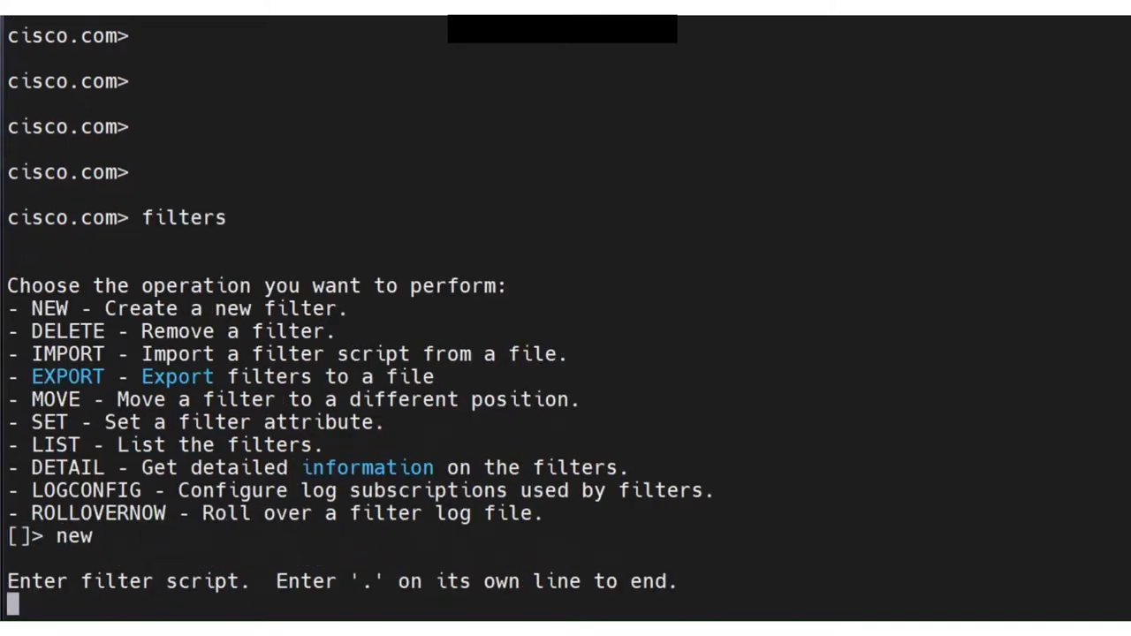
pyautogui.write('n')
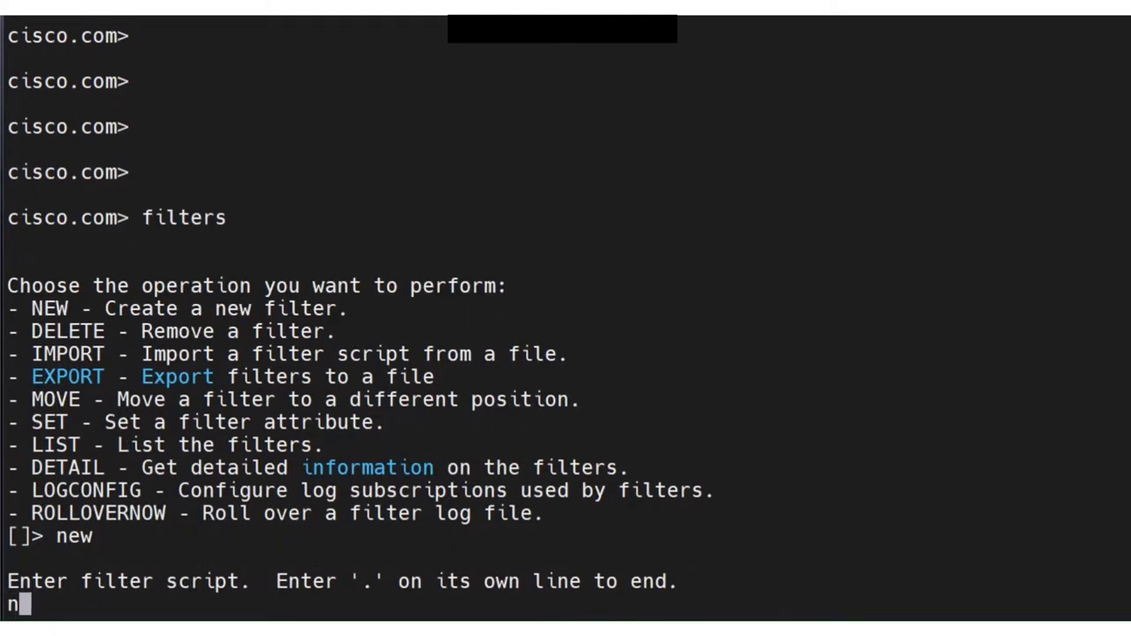
pyautogui.write('otifying:')
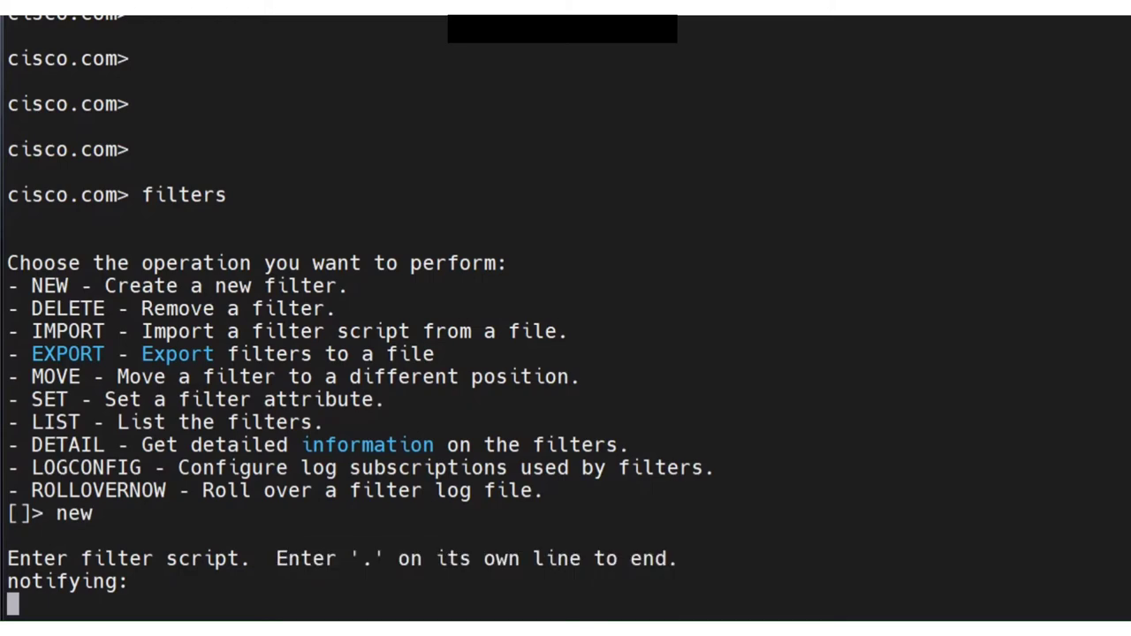
pyautogui.write('if')
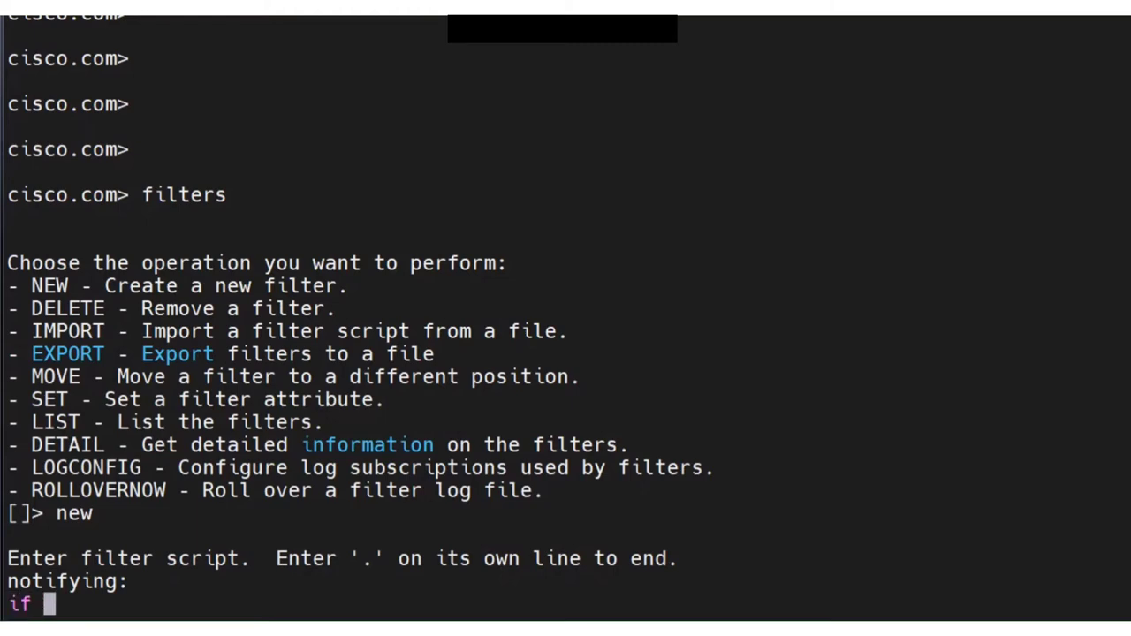
pyautogui.write('mail')
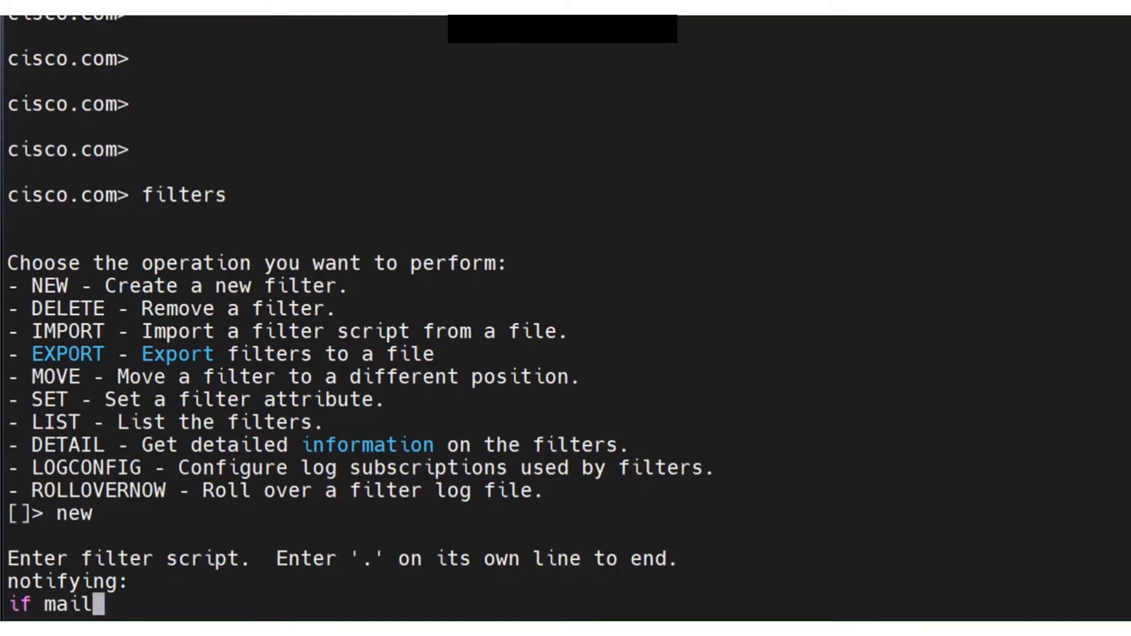
pyautogui.write('-from ==')
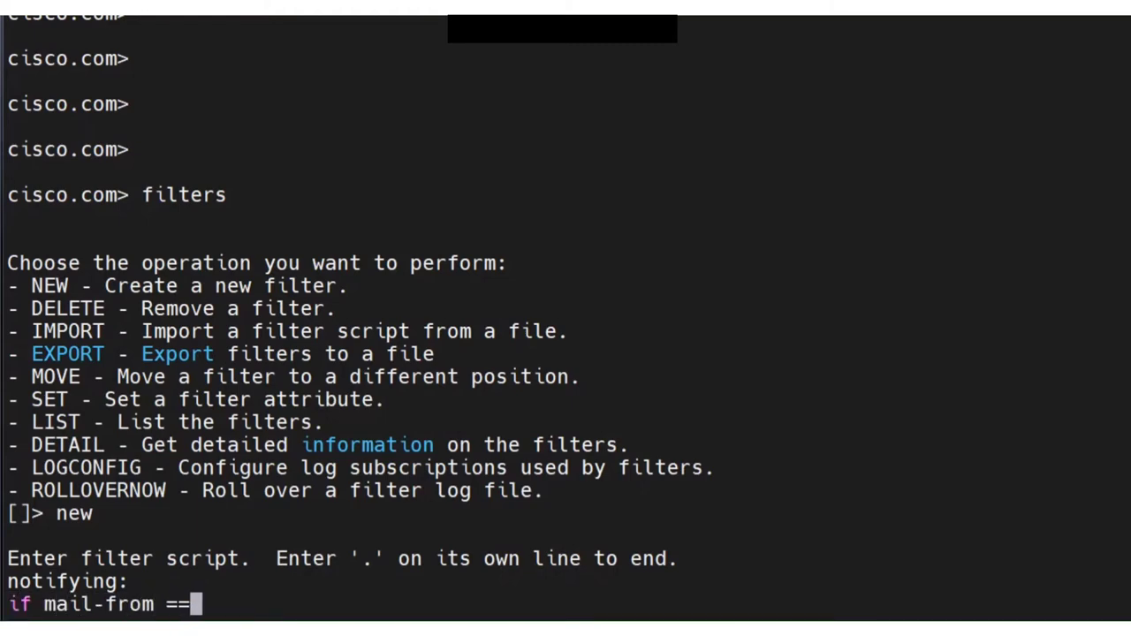
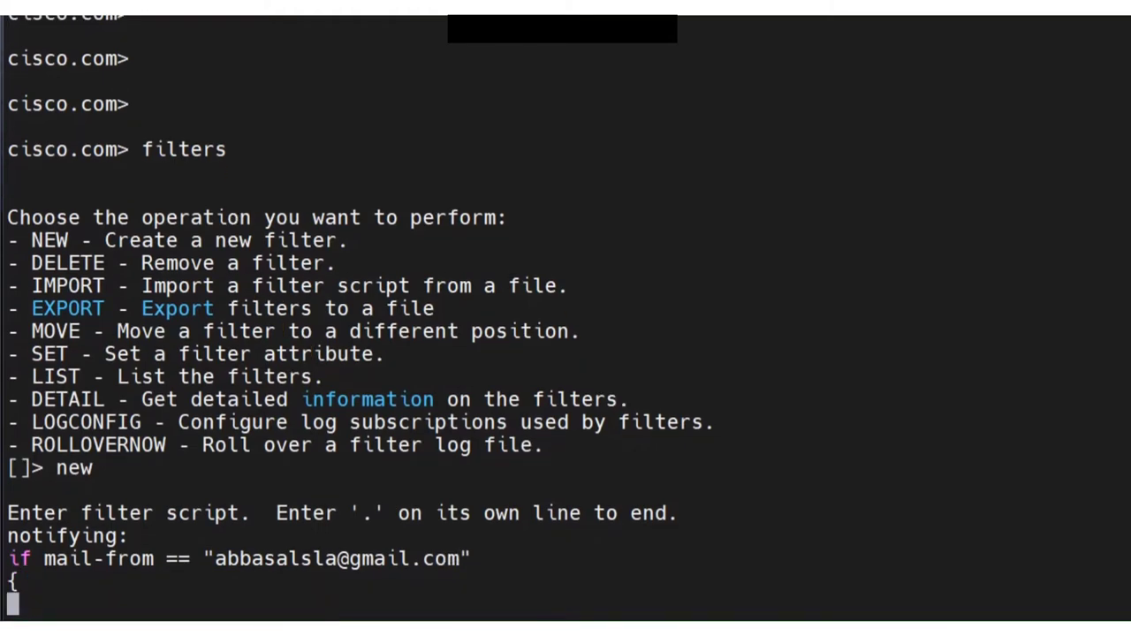
# Add the action log-entry("Email from Abbas")
pyautogui.write('log-en')
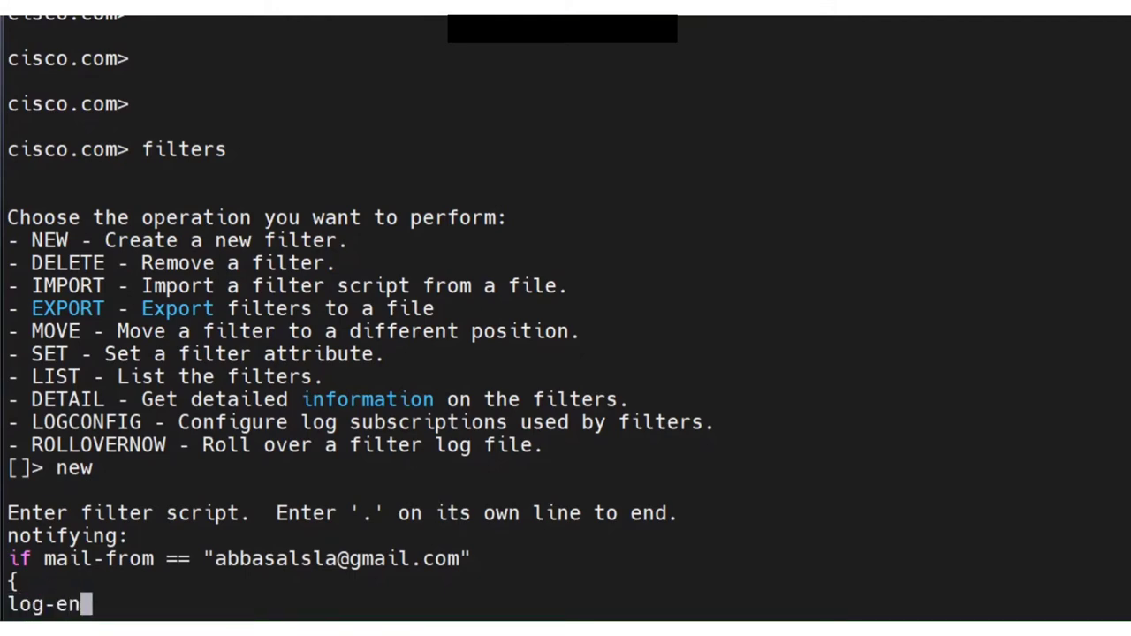
pyautogui.write('try(')
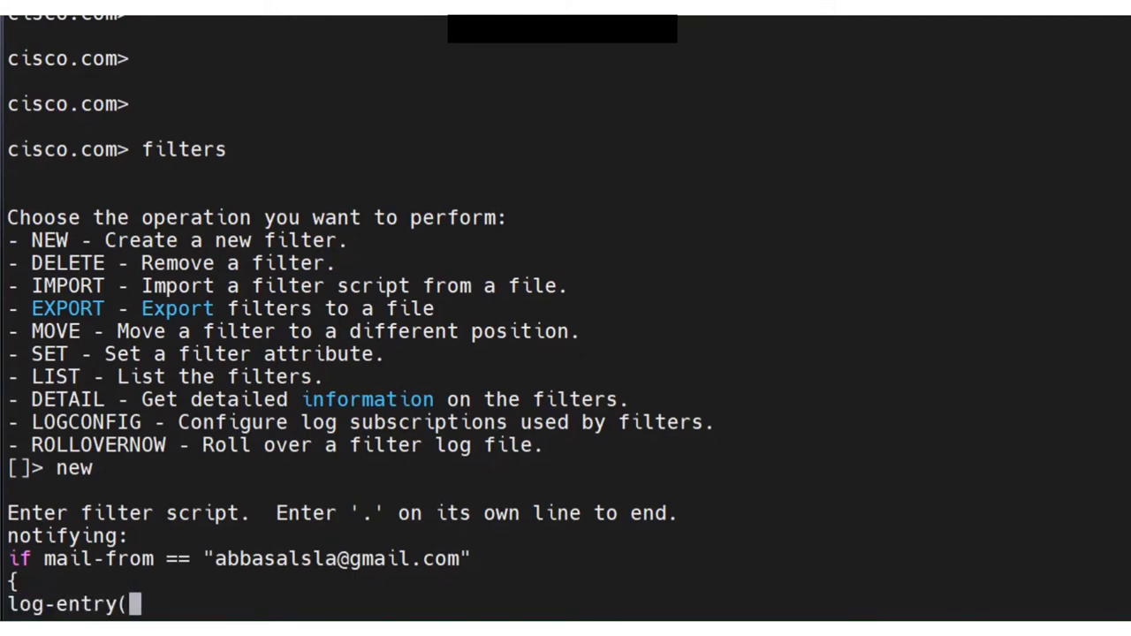
pyautogui.write('"')
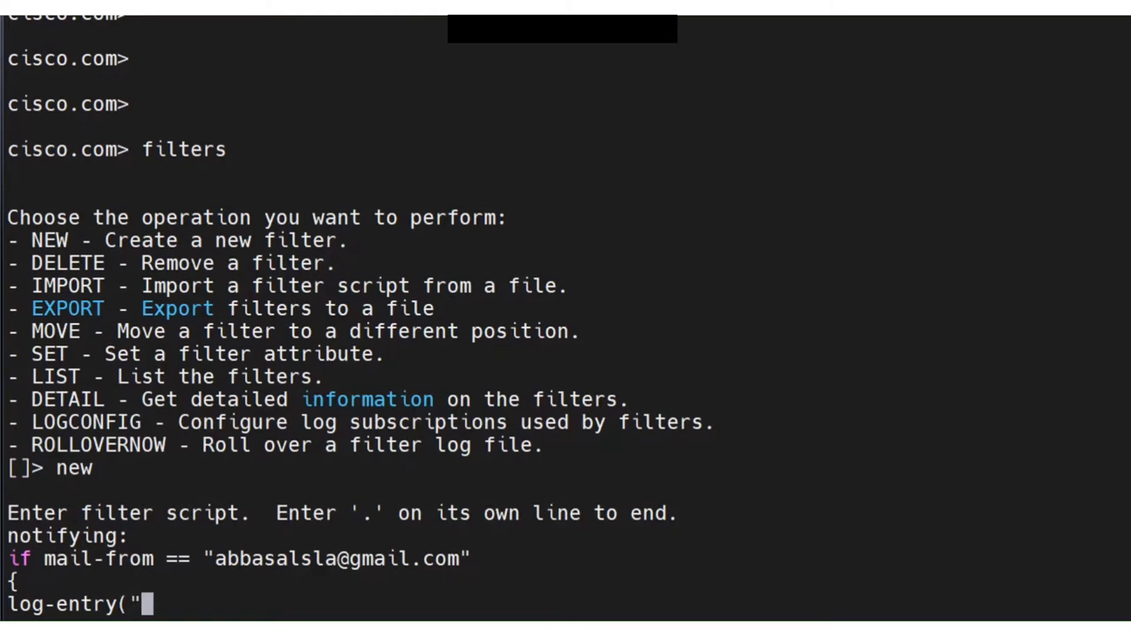
pyautogui.write('Email"')
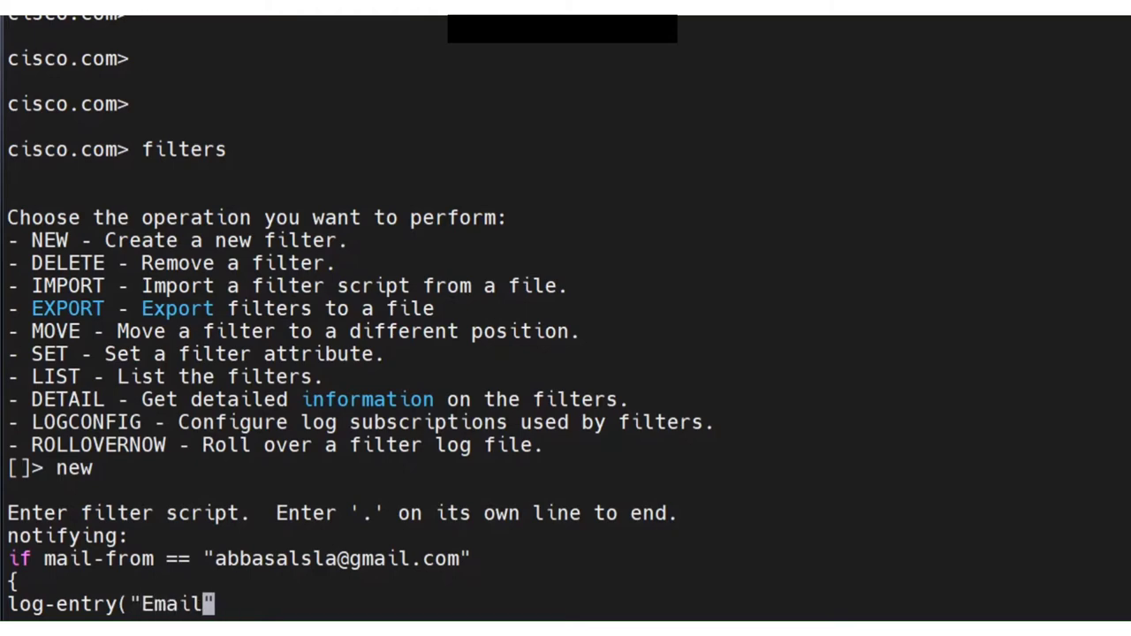
pyautogui.write('from Abbas");')
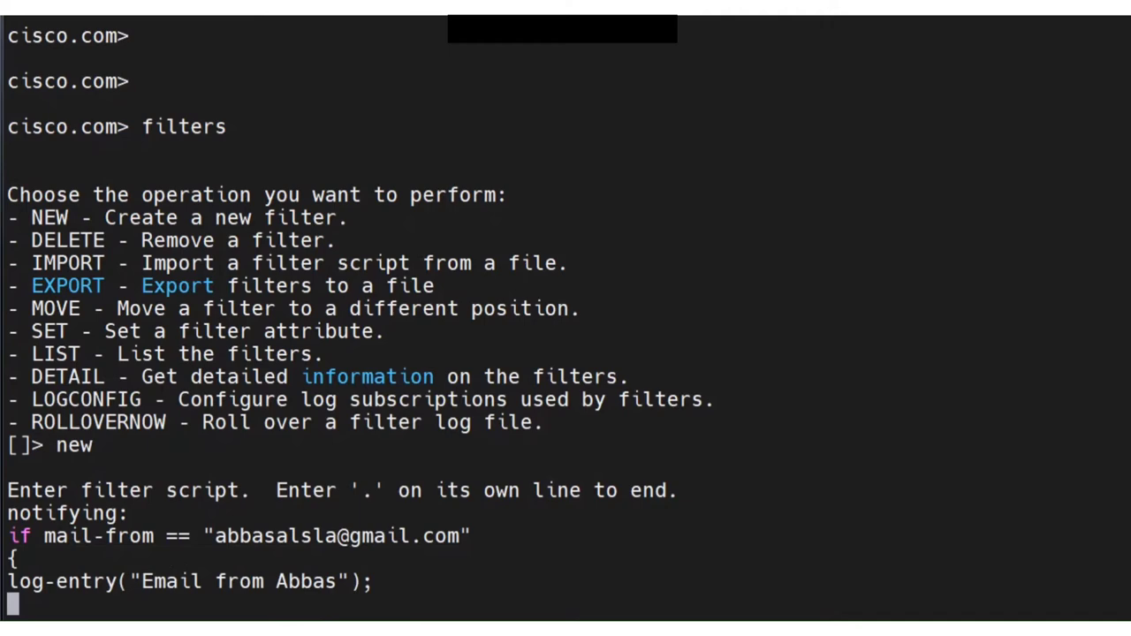
pyautogui.write('notify')
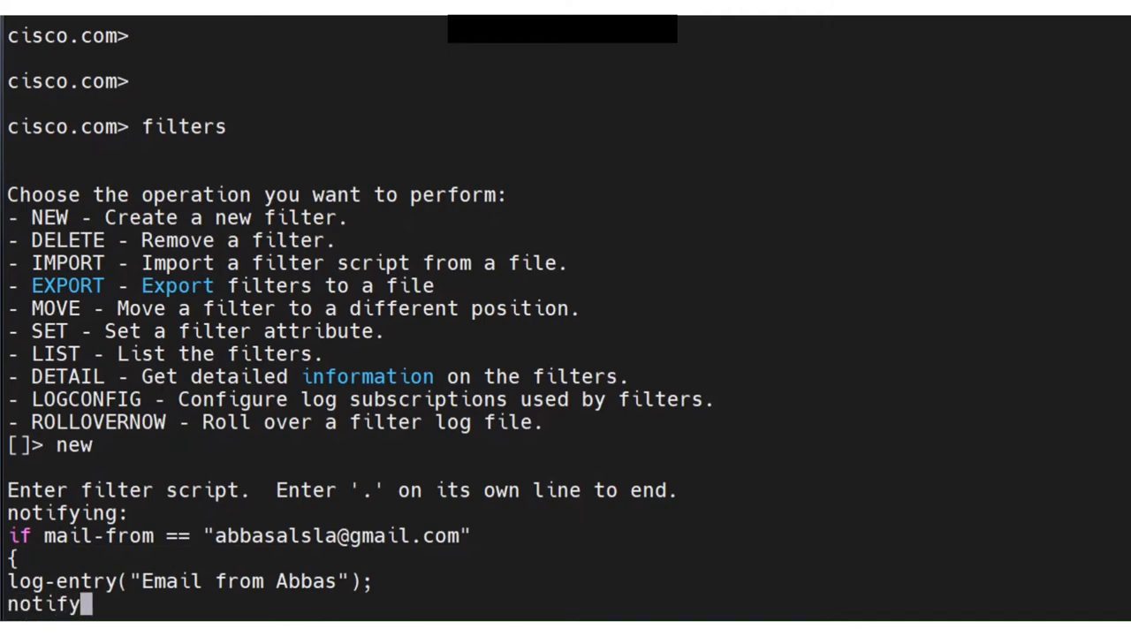
pyautogui.write('("')
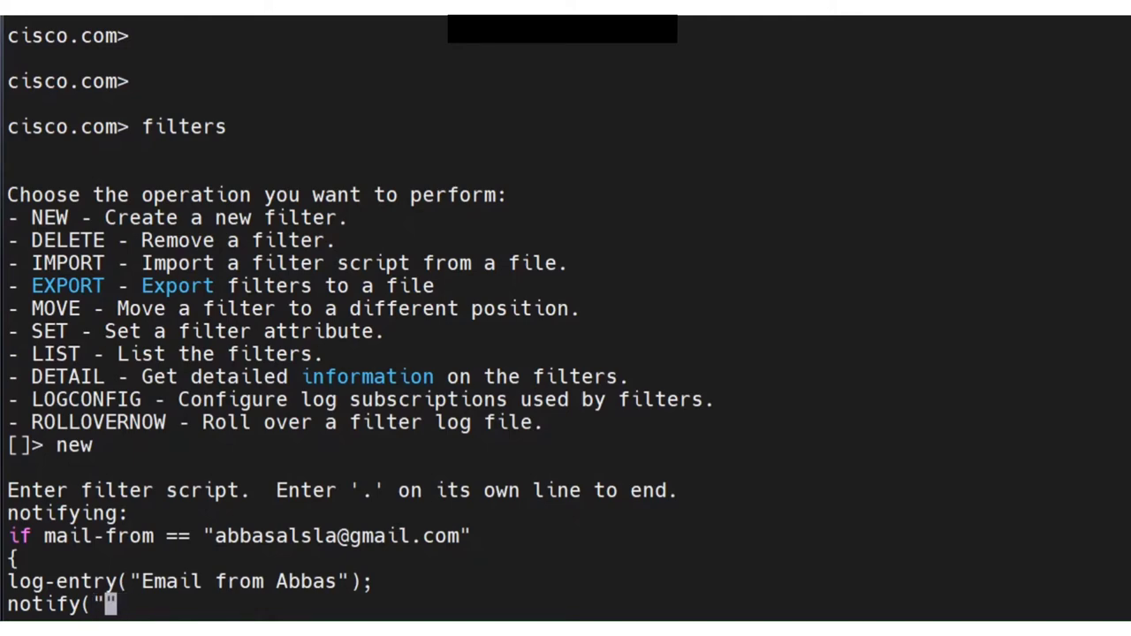
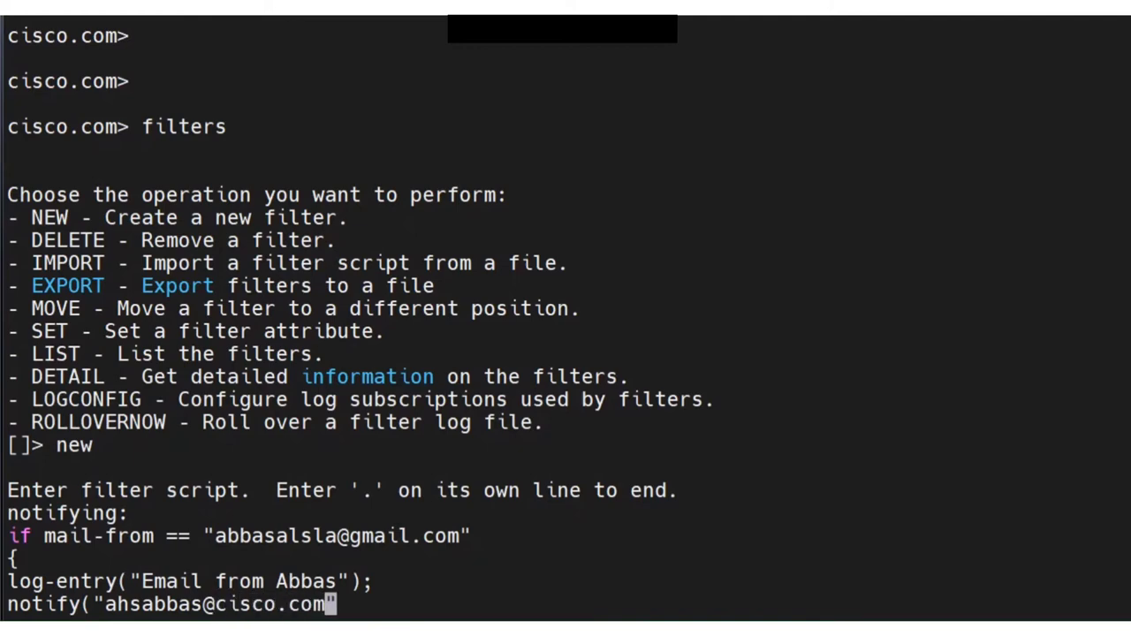
pyautogui.write('")')
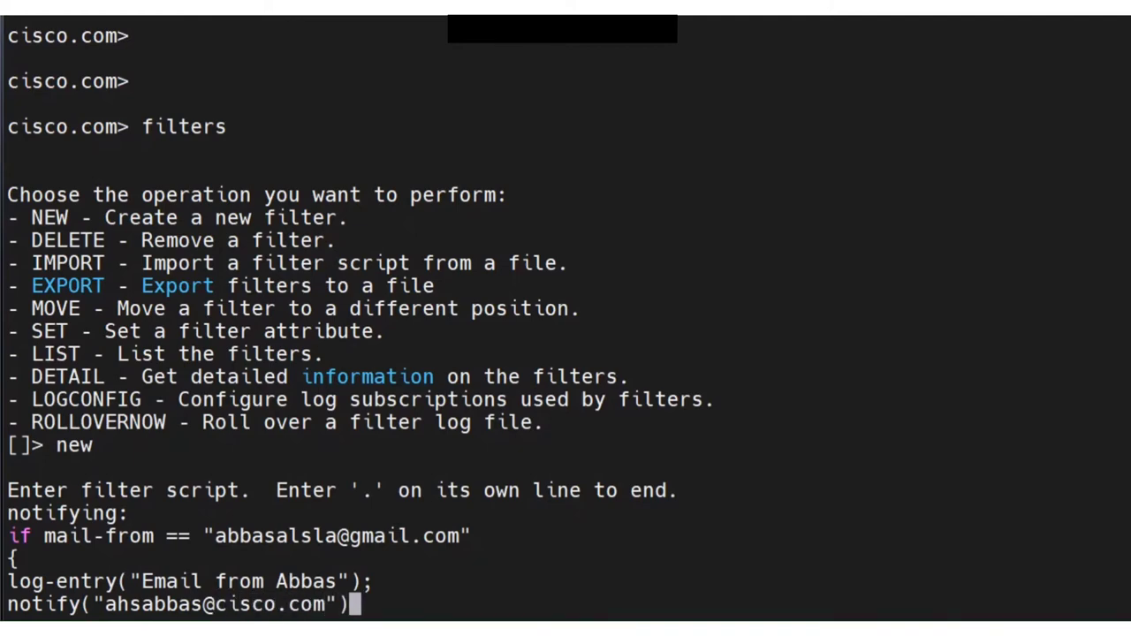
pyautogui.write(';')
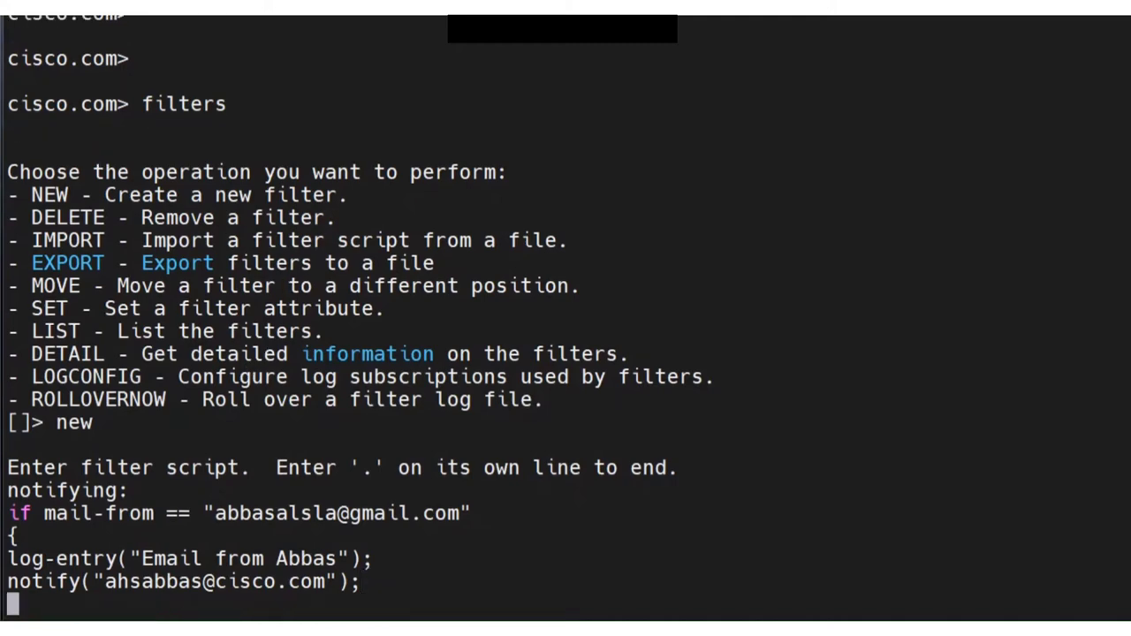
pyautogui.write('}')
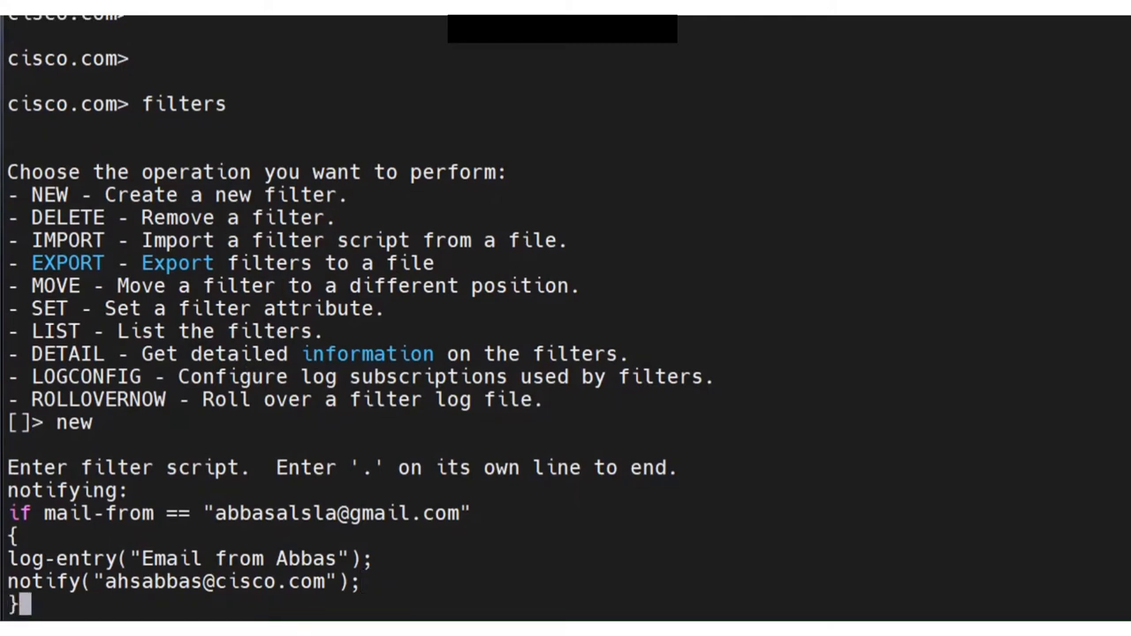
pyautogui.write('.')
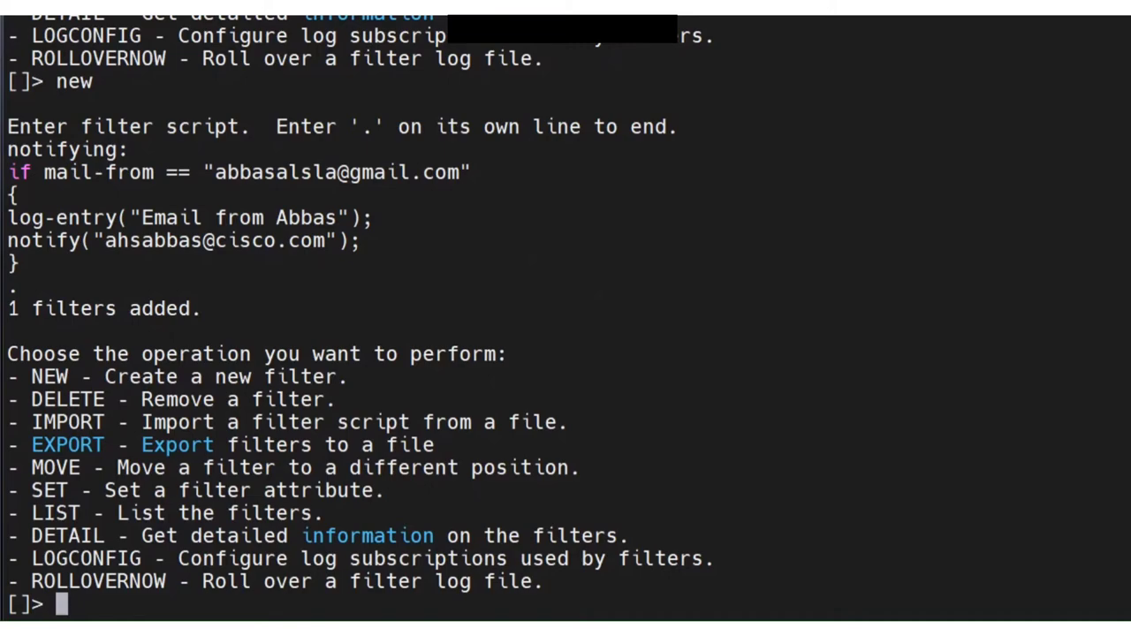
# List the filters, then display the detail of filter 3, notifying, and highlight it
pyautogui.write('list')
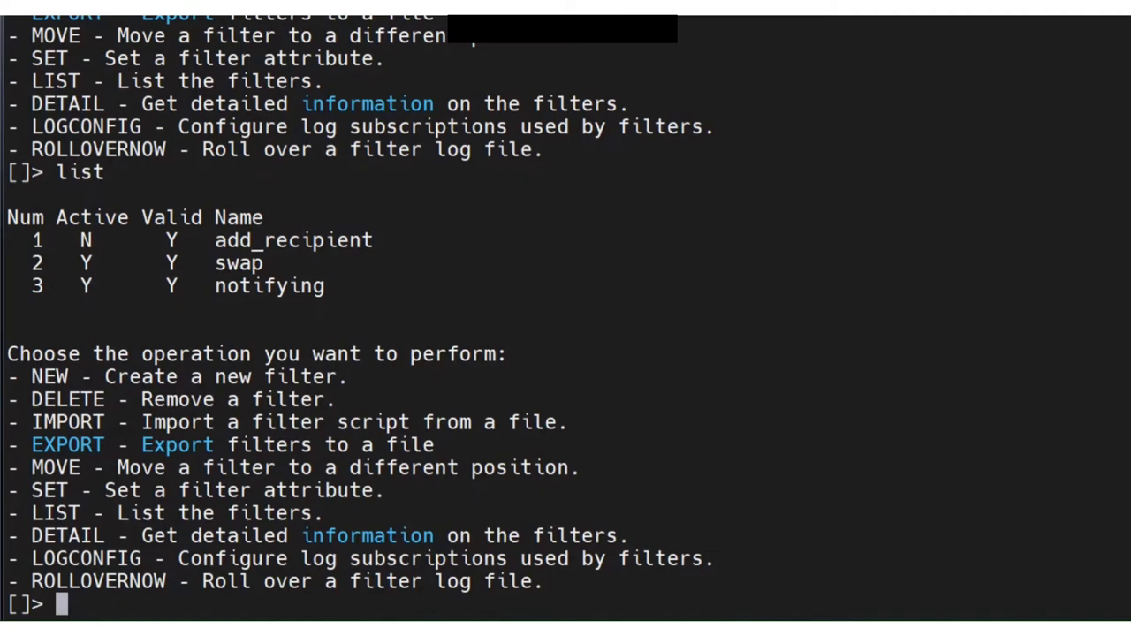
pyautogui.write('detail')
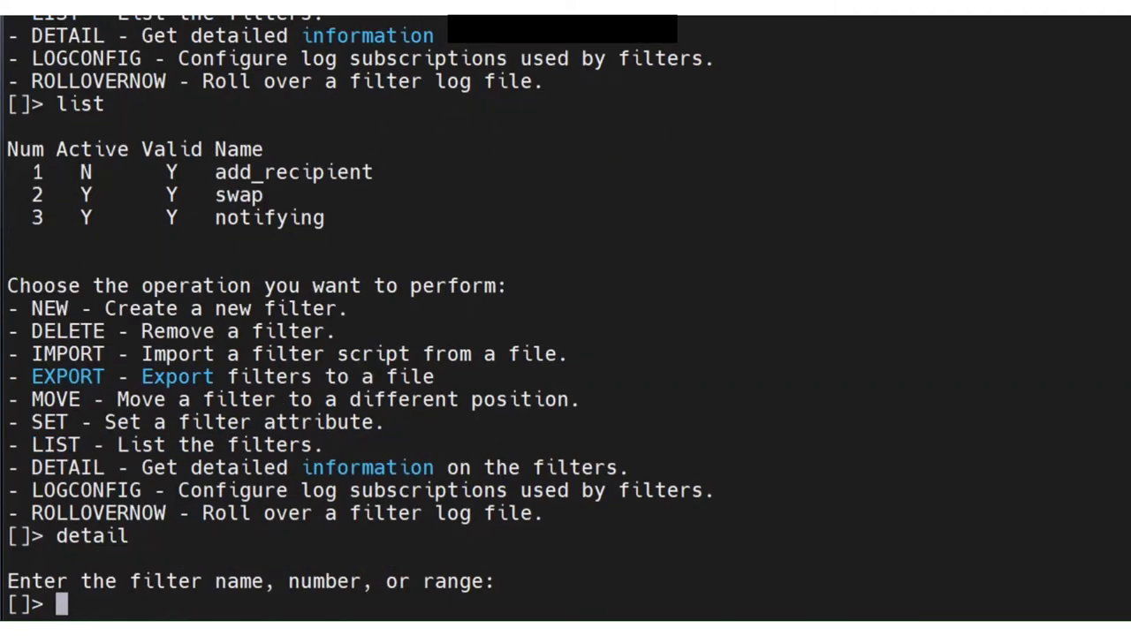
pyautogui.write('3')
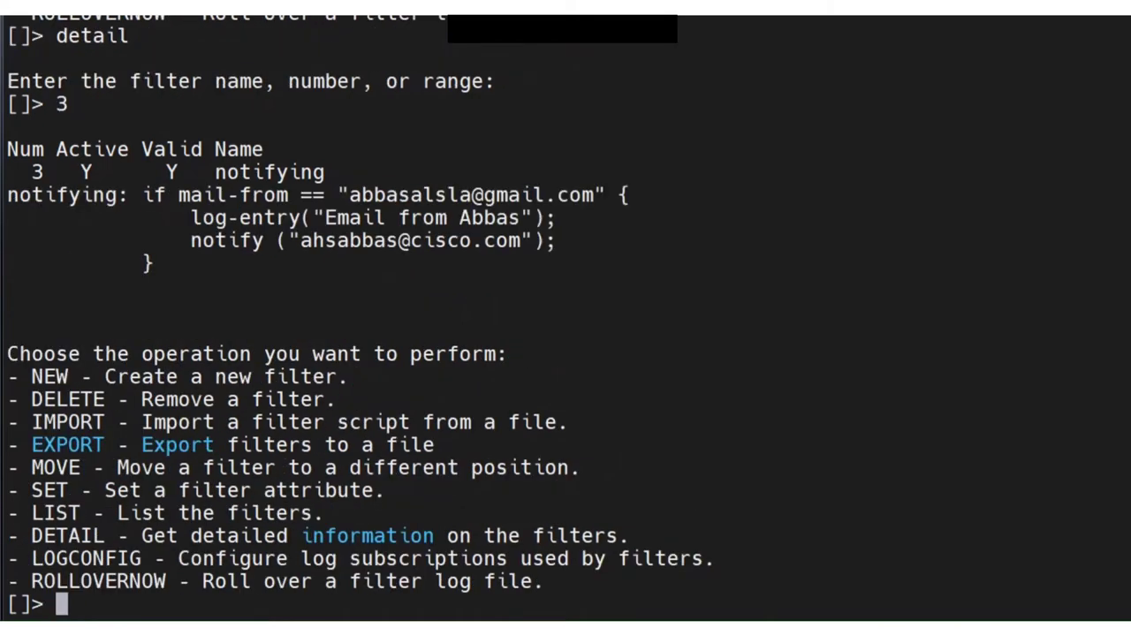
pyautogui.moveTo(141, 194); pyautogui.dragTo(557, 262)
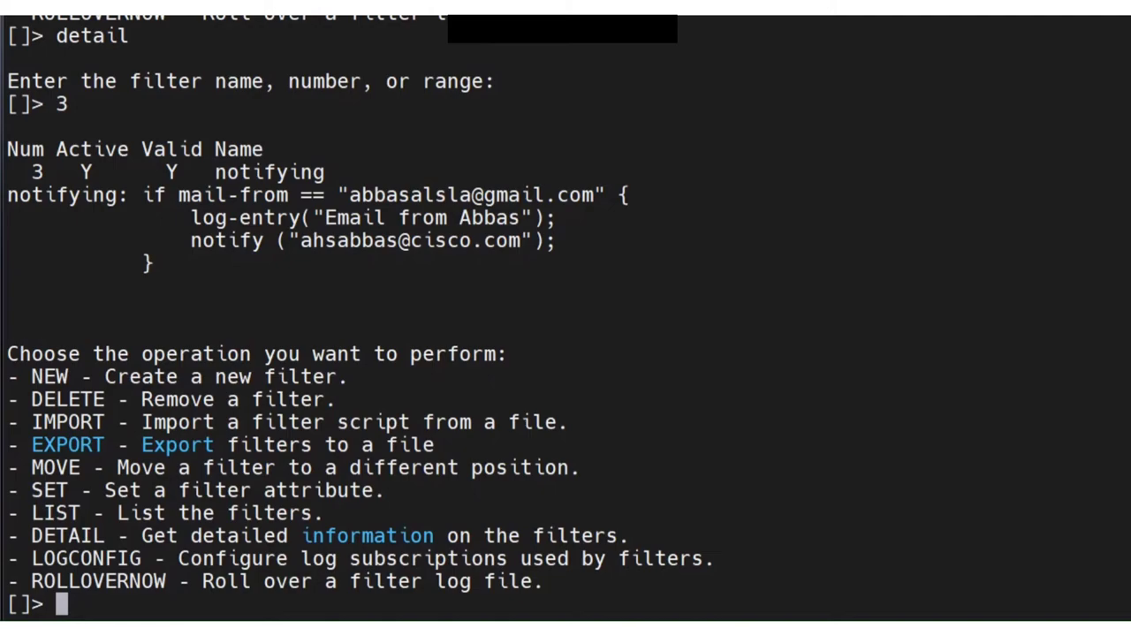
pyautogui.write('new')
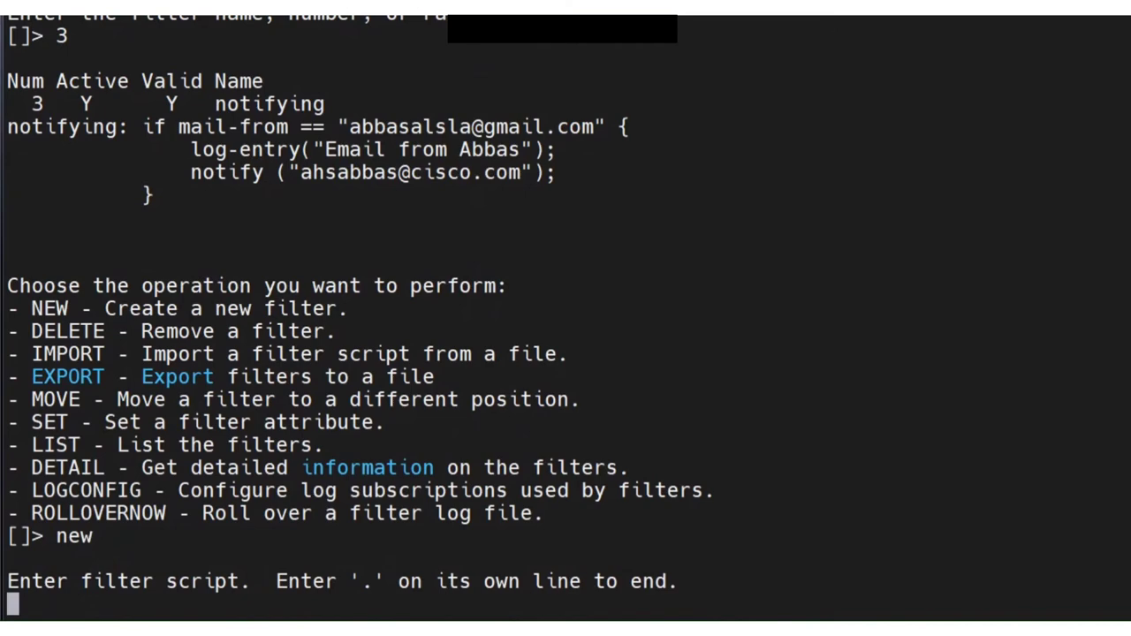
pyautogui.write('abc')
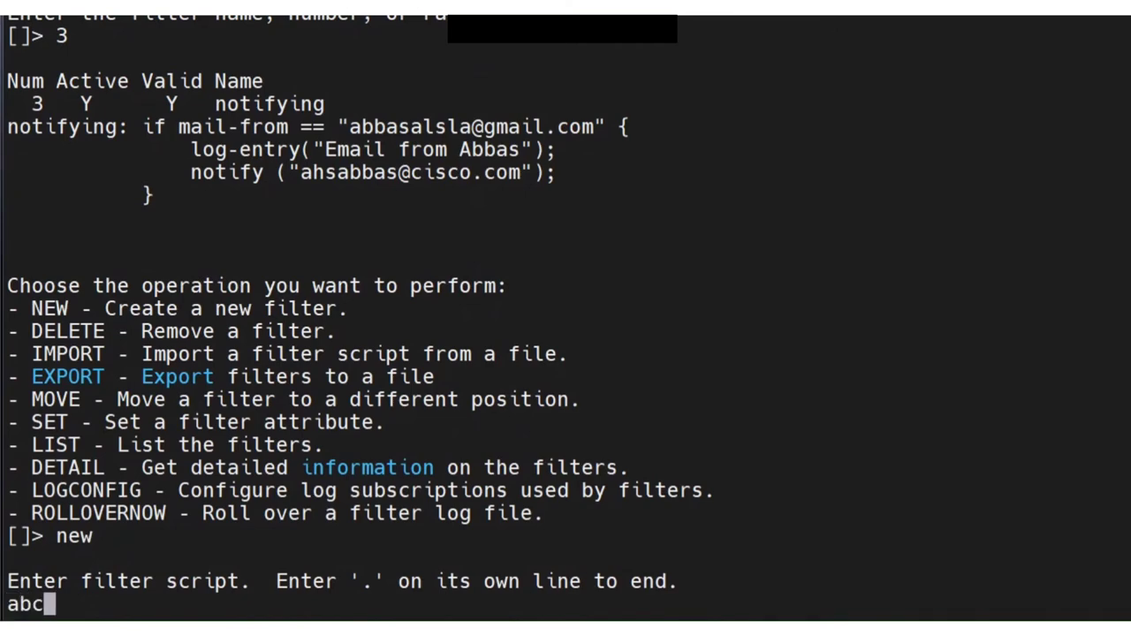
pyautogui.write(': if')
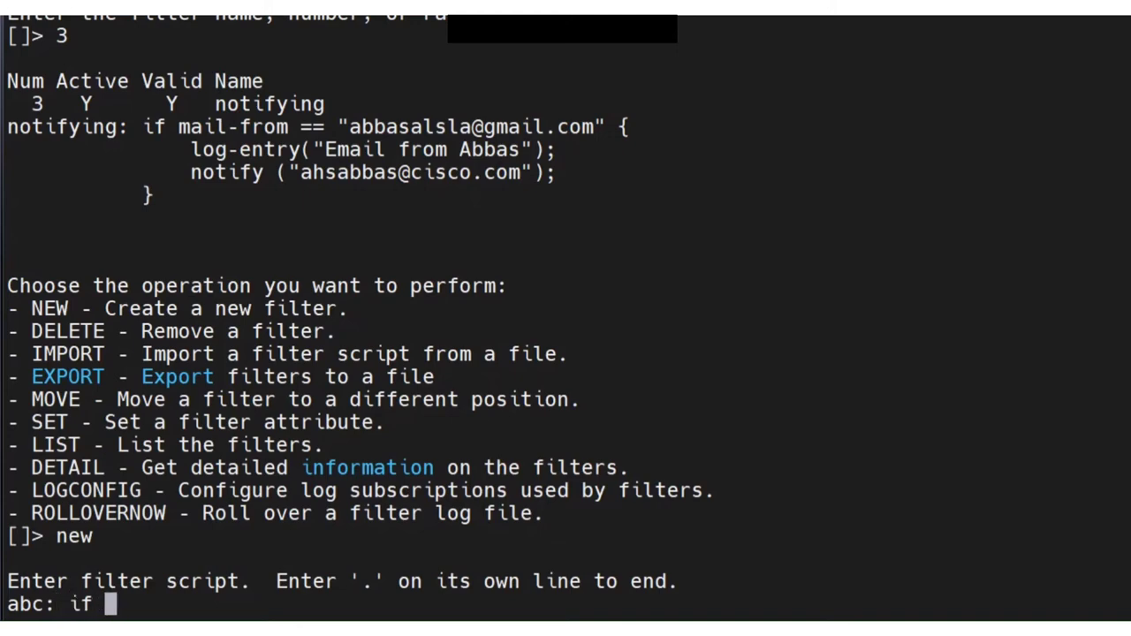
pyautogui.write('mail-from')
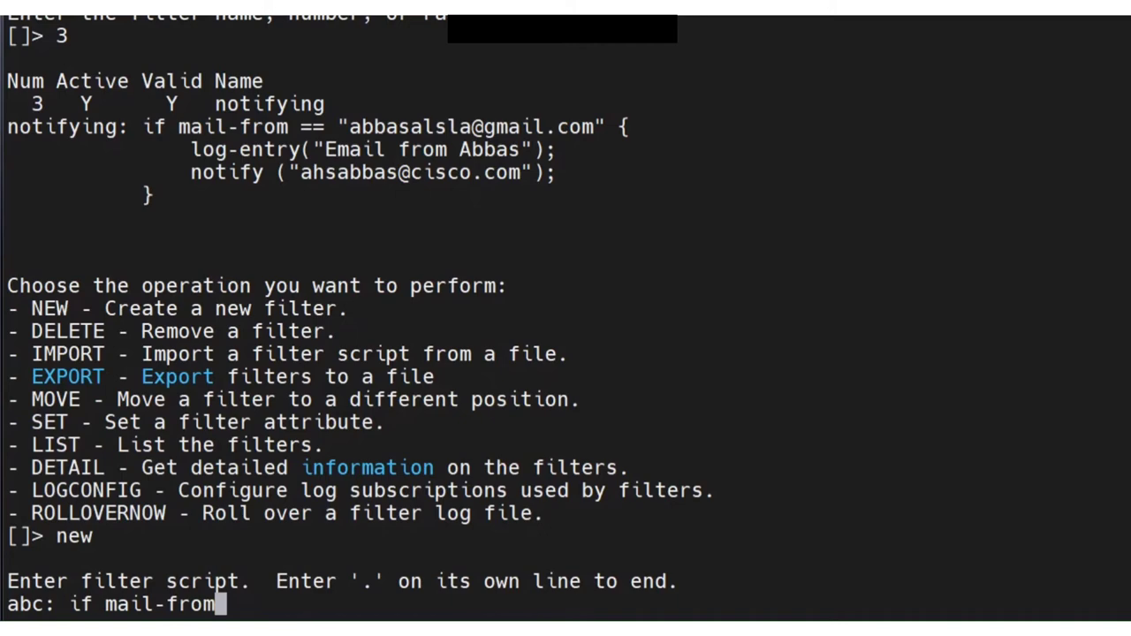
pyautogui.write('==')
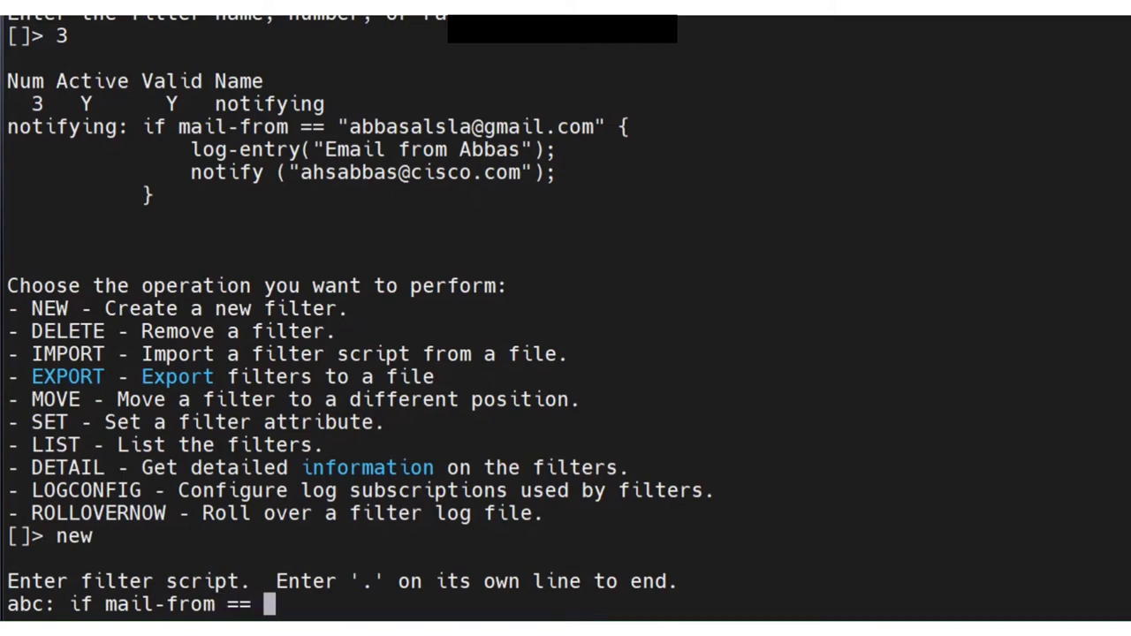
pyautogui.write("'a")
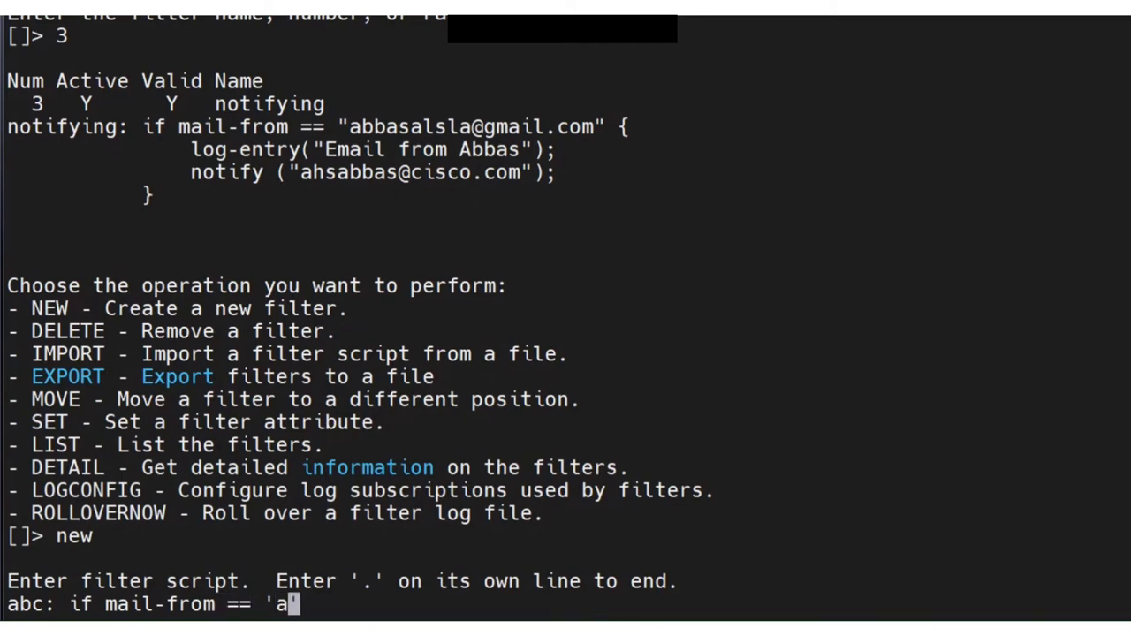
pyautogui.write('bc@ted')
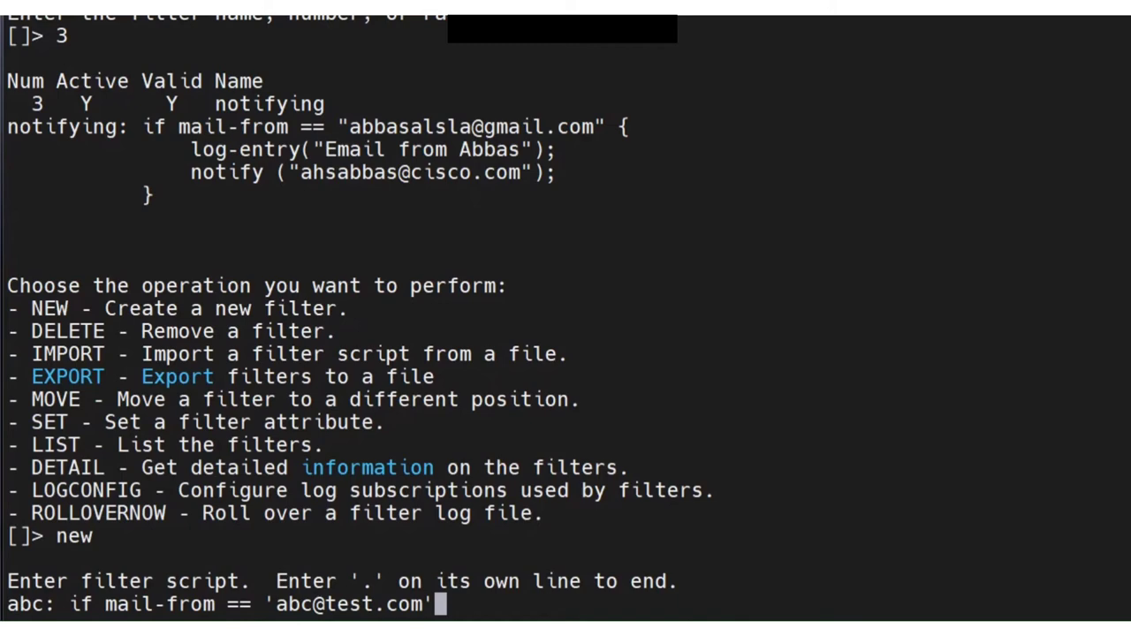
# Add log-entry("email from abc") and close the one-line filter's brace
pyautogui.write('{')
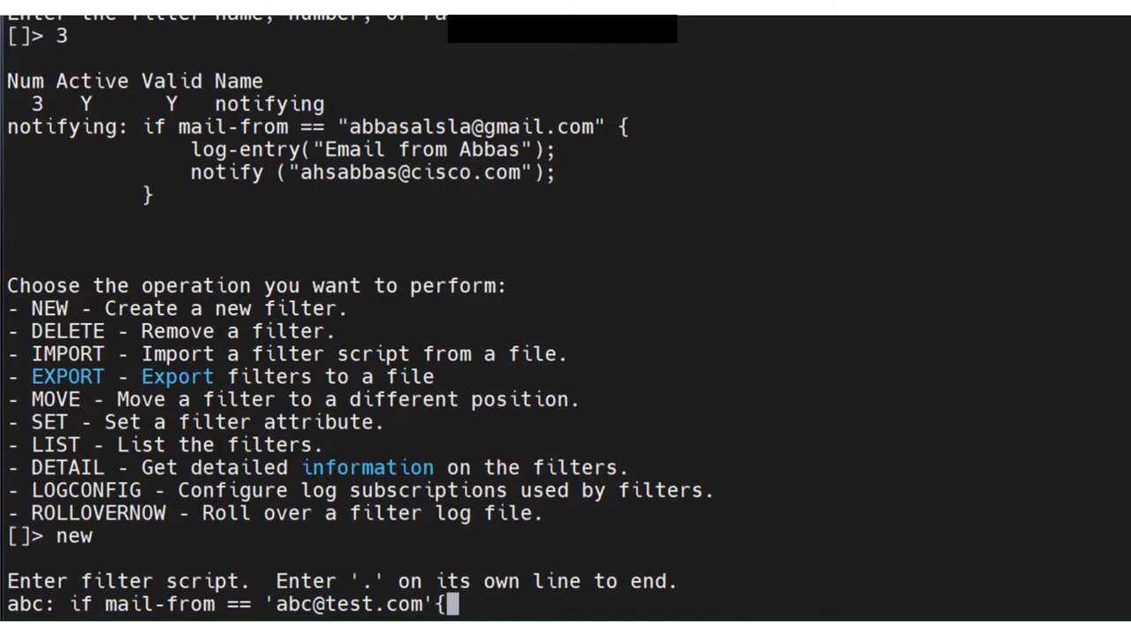
pyautogui.write('log-en')
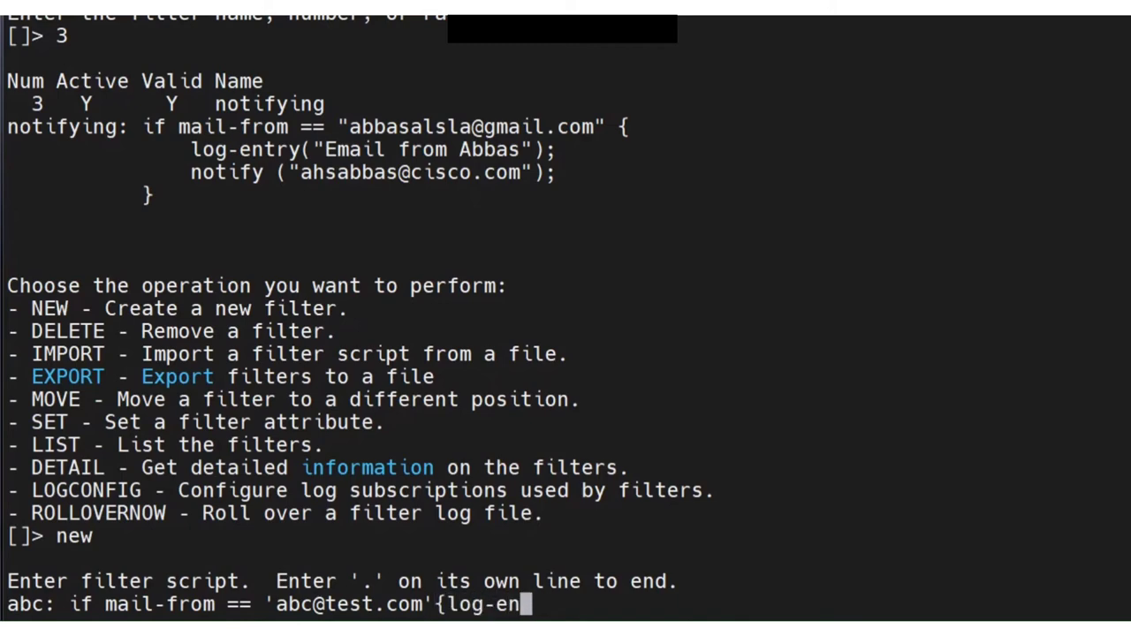
pyautogui.write('try()')
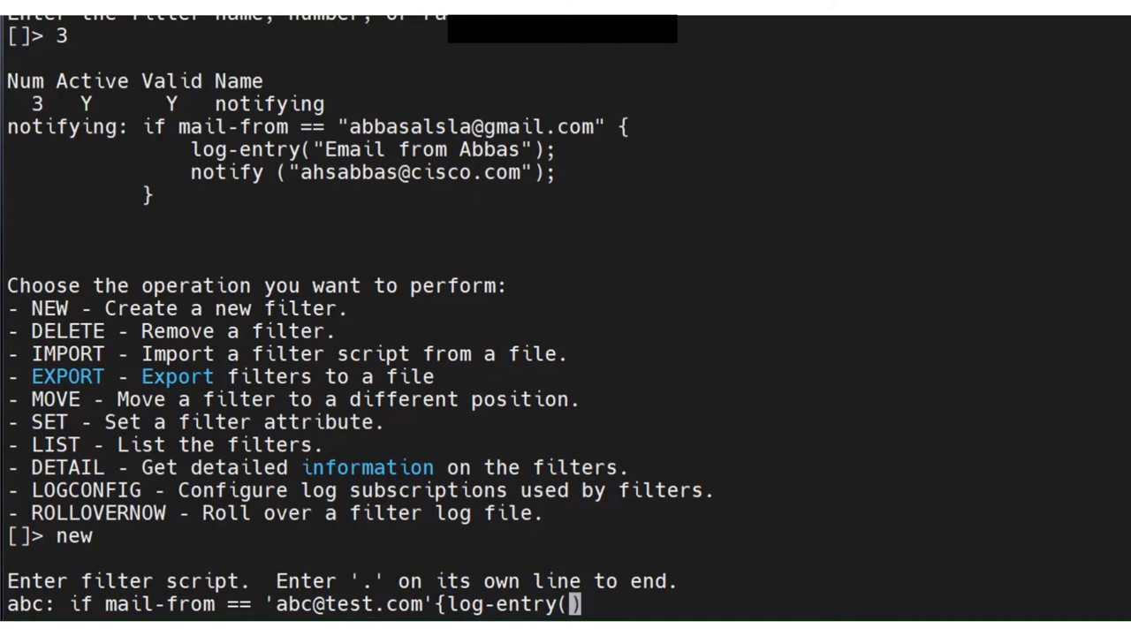
pyautogui.write('"')
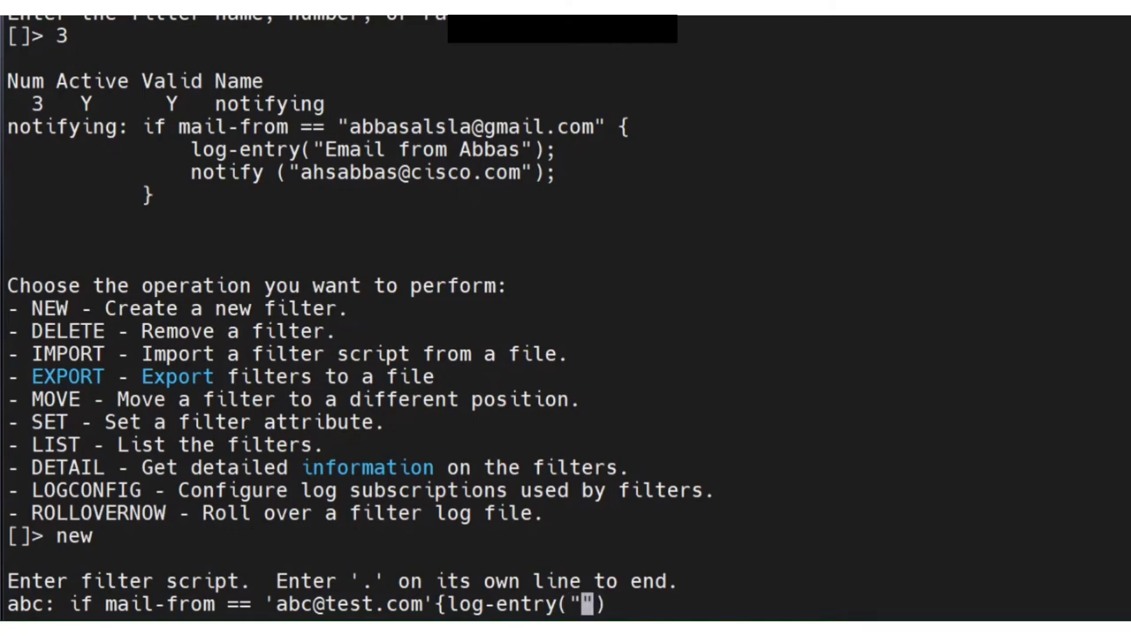
pyautogui.write('email from abc')
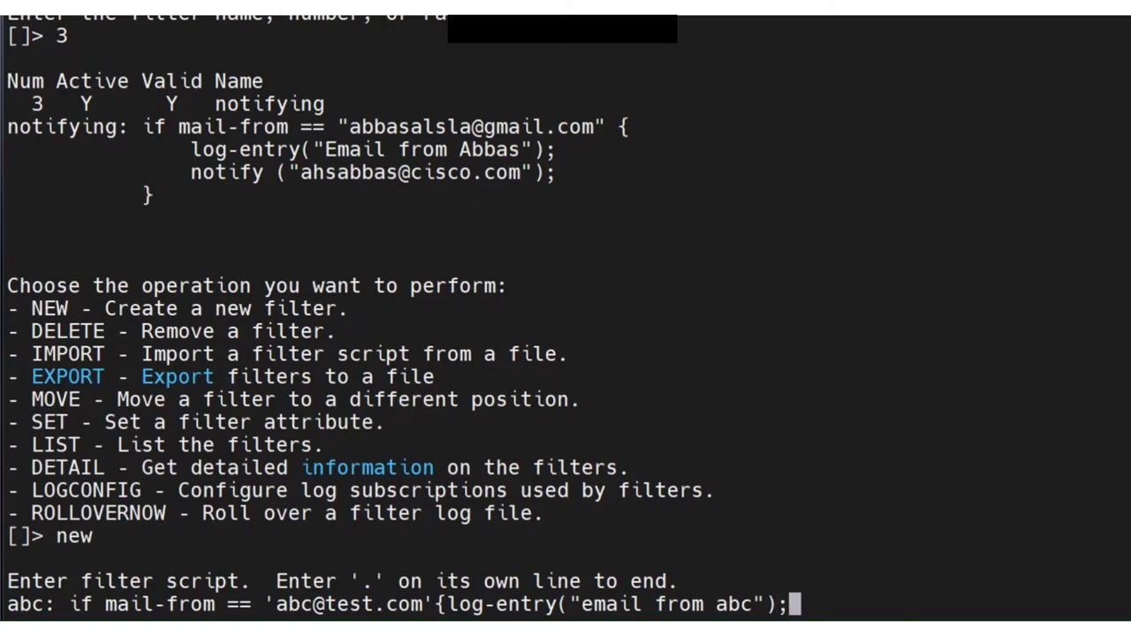
pyautogui.write('}')
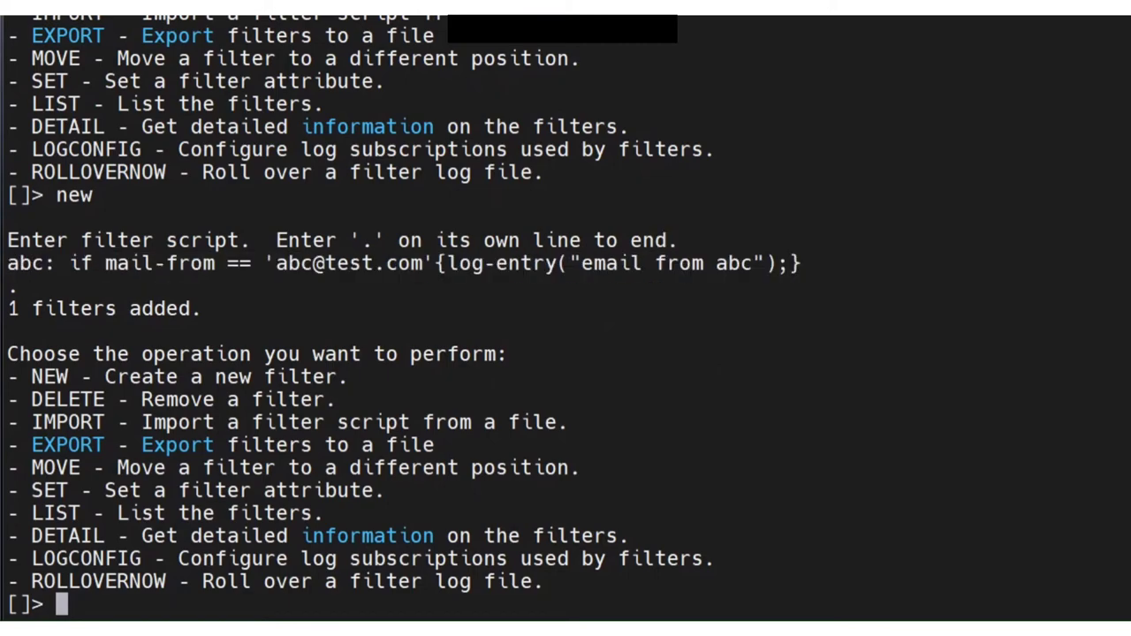
# Submit the one-line abc filter ending in '.', triggering an illegal character error
pyautogui.write('new')
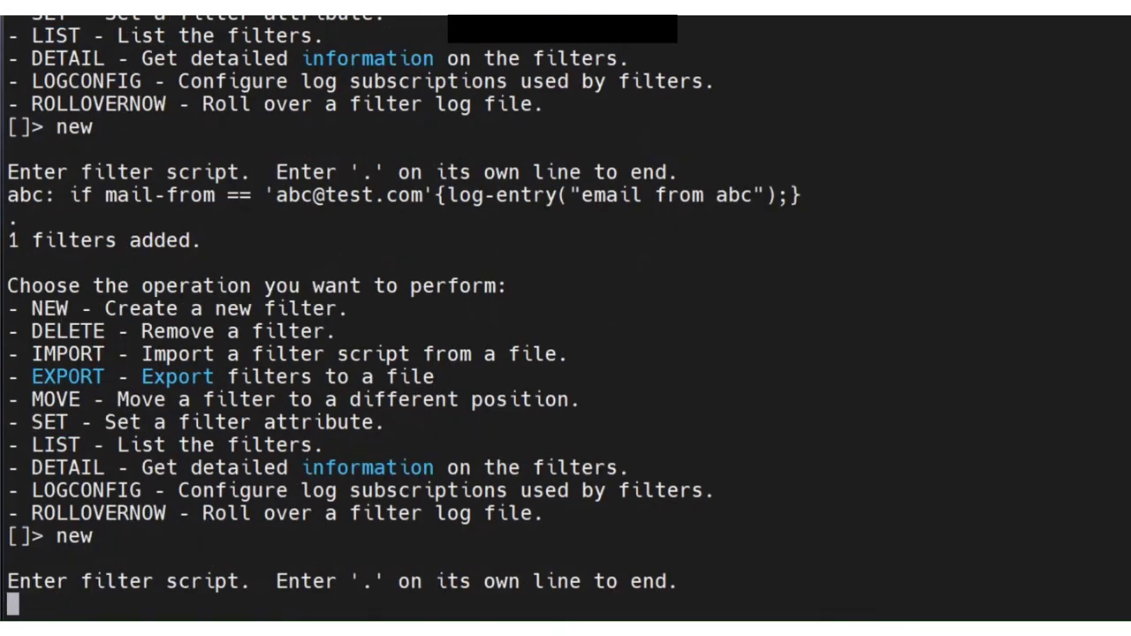
pyautogui.write('abc: if mail-from == \'abc@test.com\'{log-entry("email from abc");}.')
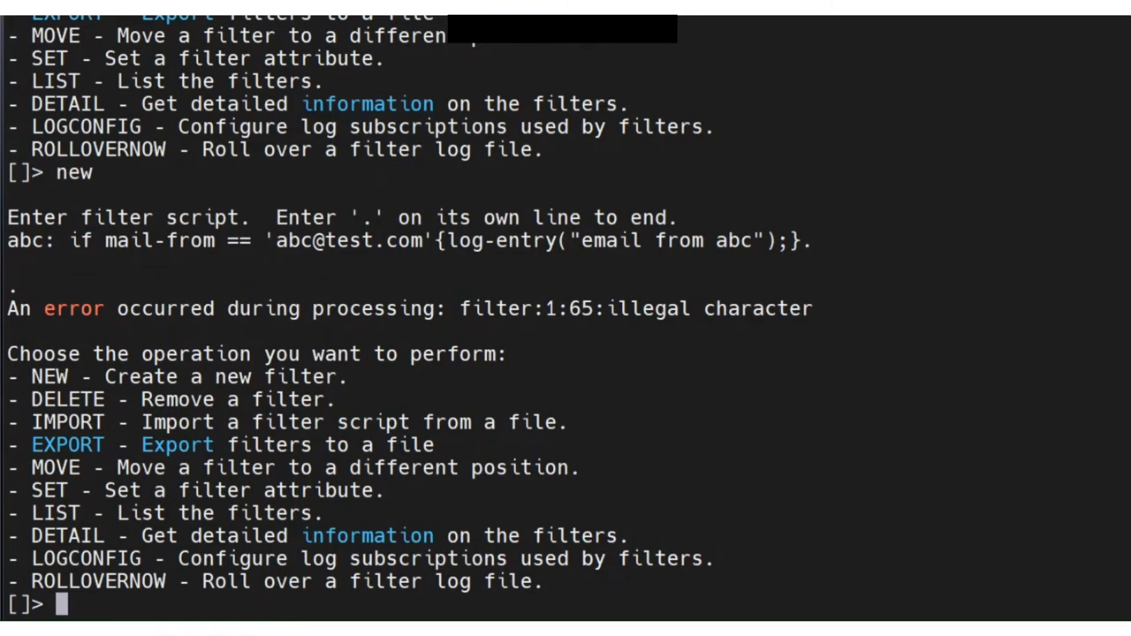
pyautogui.moveTo(320, 308); pyautogui.dragTo(776, 309)
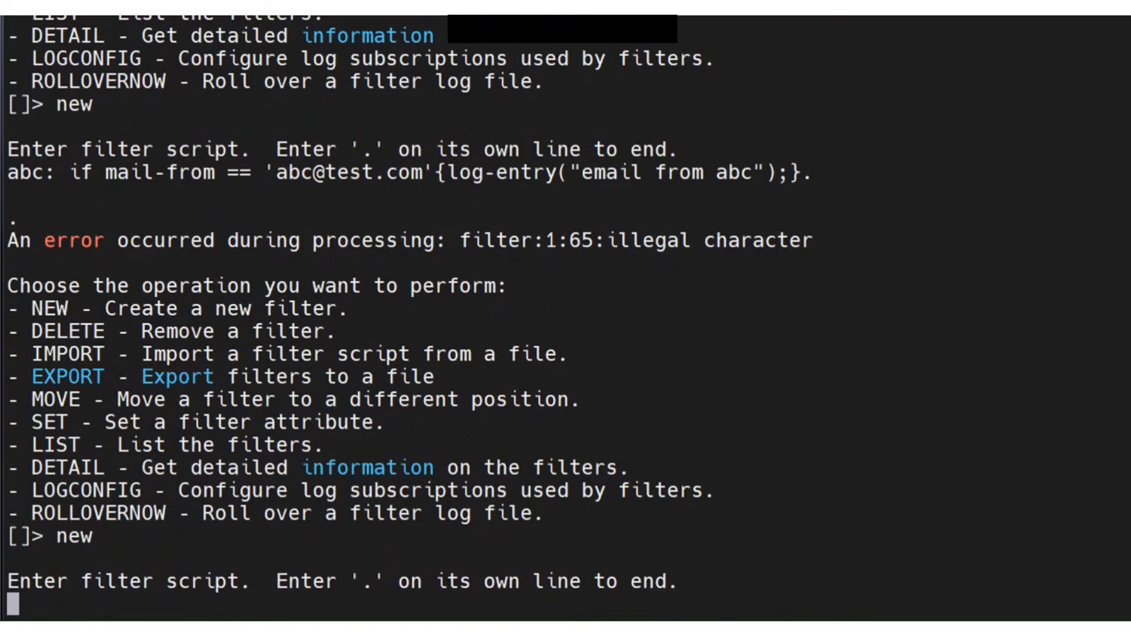
pyautogui.doubleClick(465, 581)
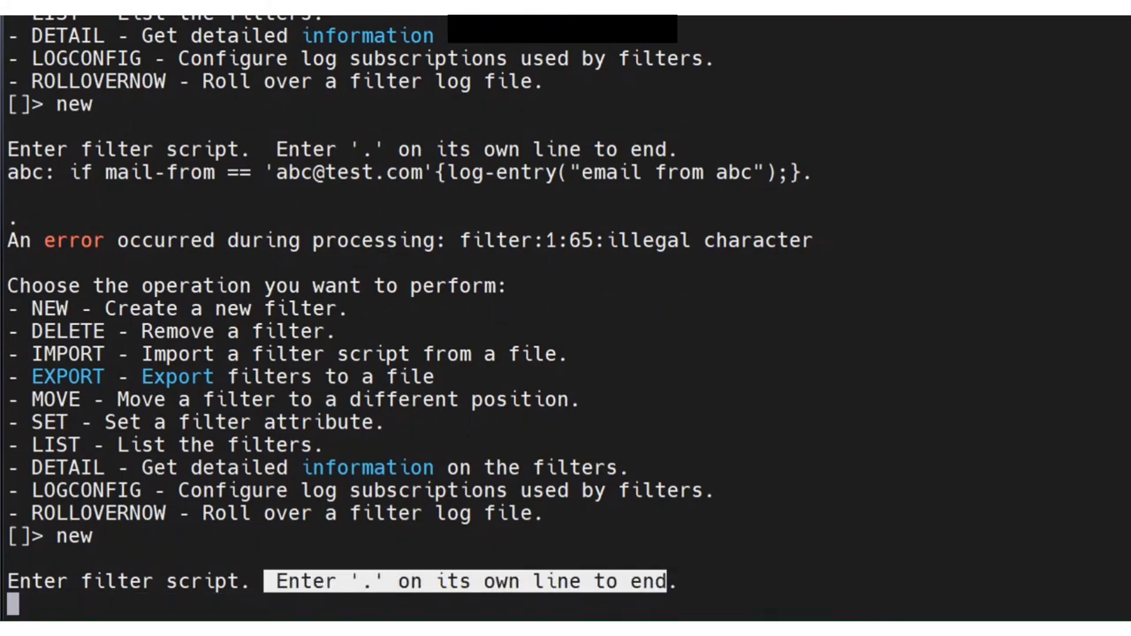
pyautogui.write('.')
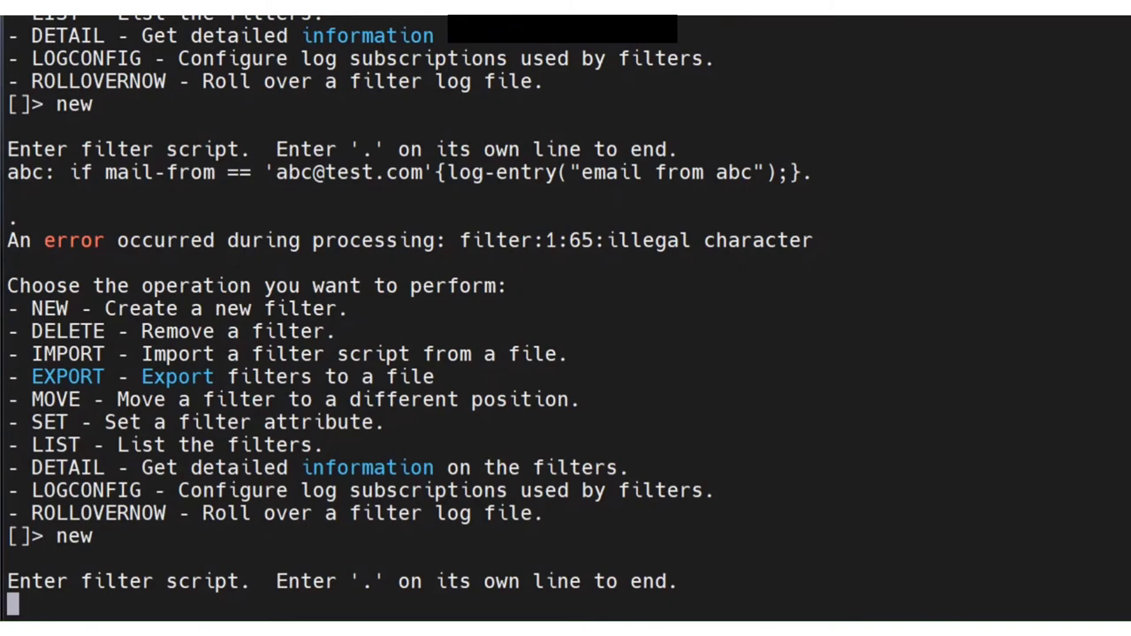
# Enter 'if else' and 'final actions' as the new script's first two lines
pyautogui.write('if else')
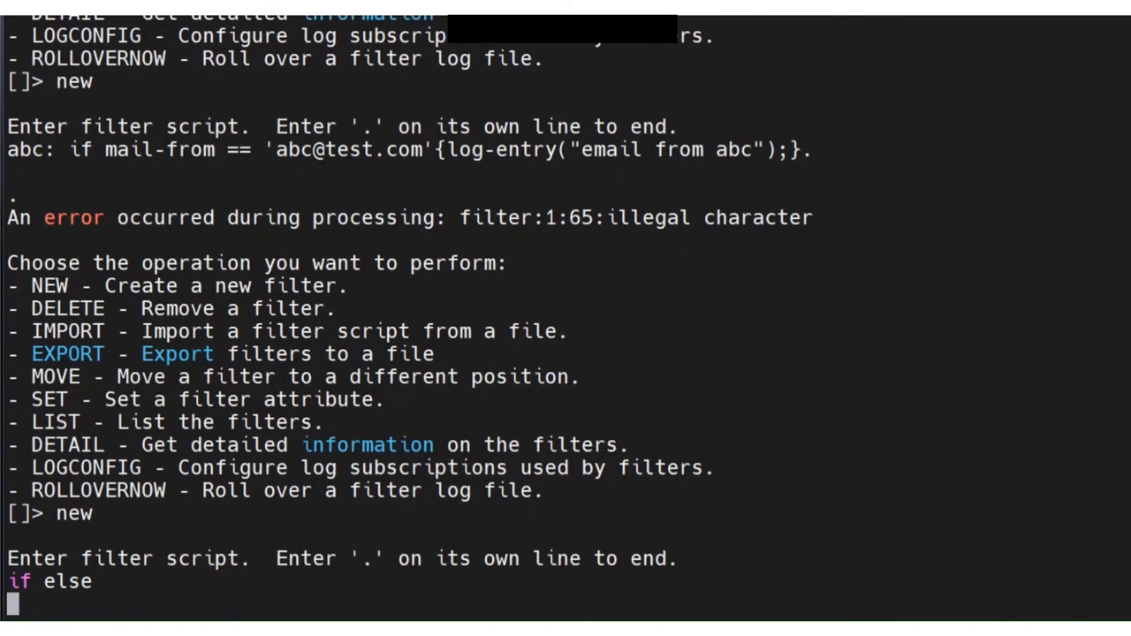
pyautogui.write('final actions')
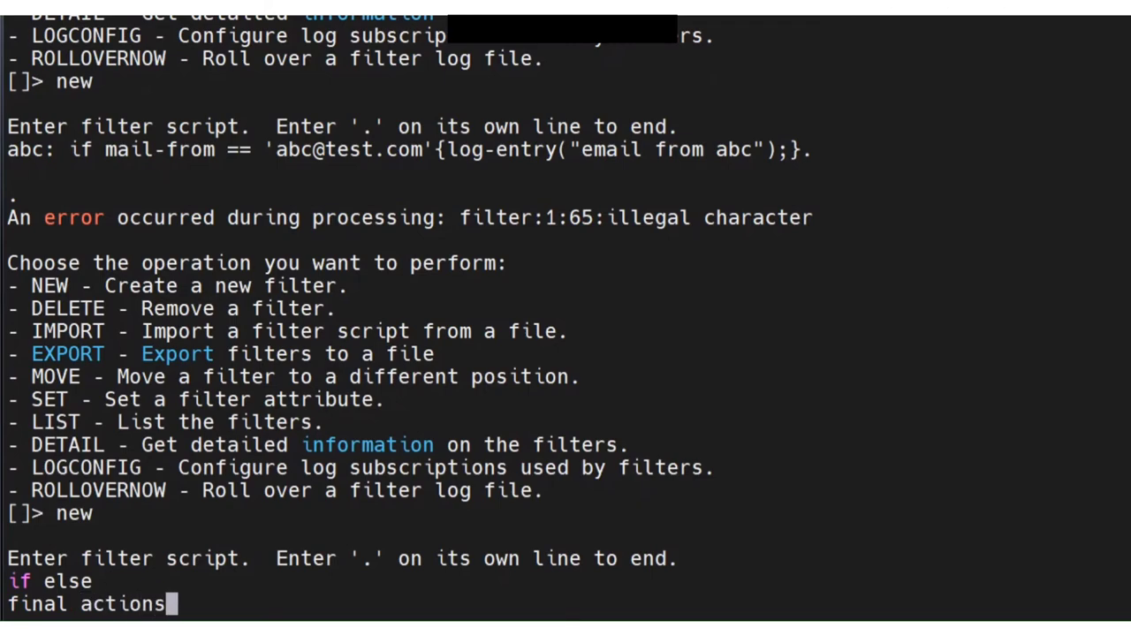